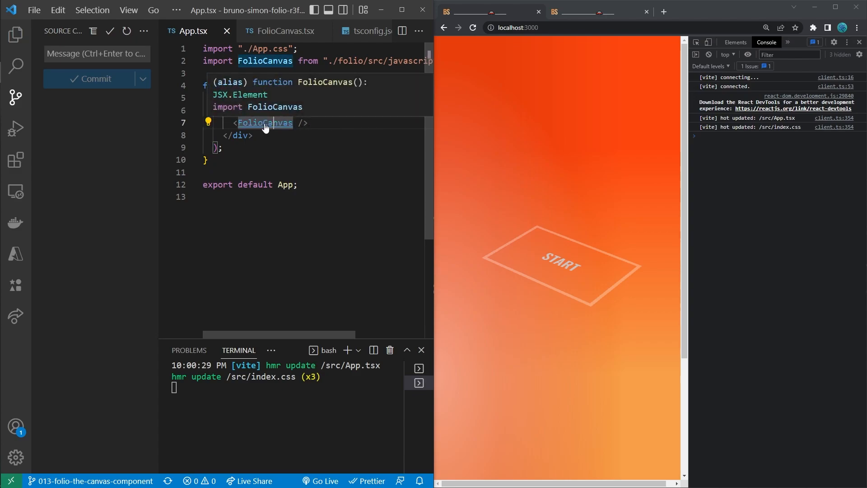
- Peek at the FolioCanvas source and the original bruno-simon.com site, then return to App.tsx
{"action": "left_click", "coordinate": [281, 30]}
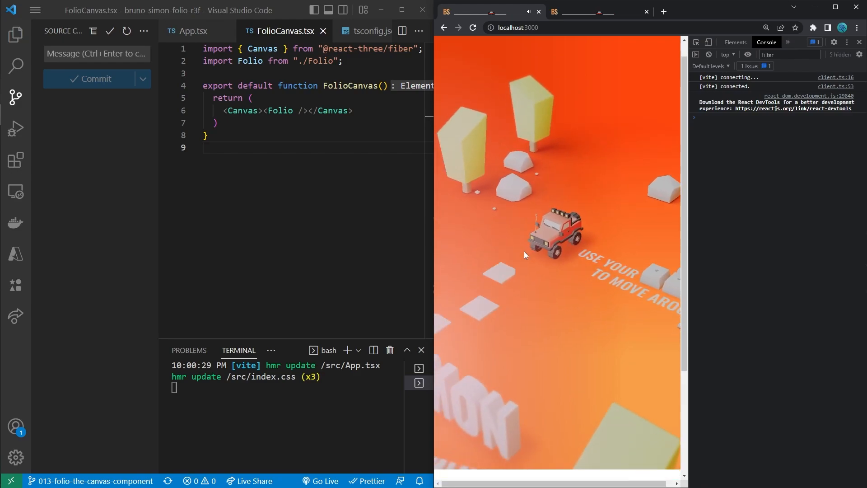
{"action": "left_click", "coordinate": [597, 12]}
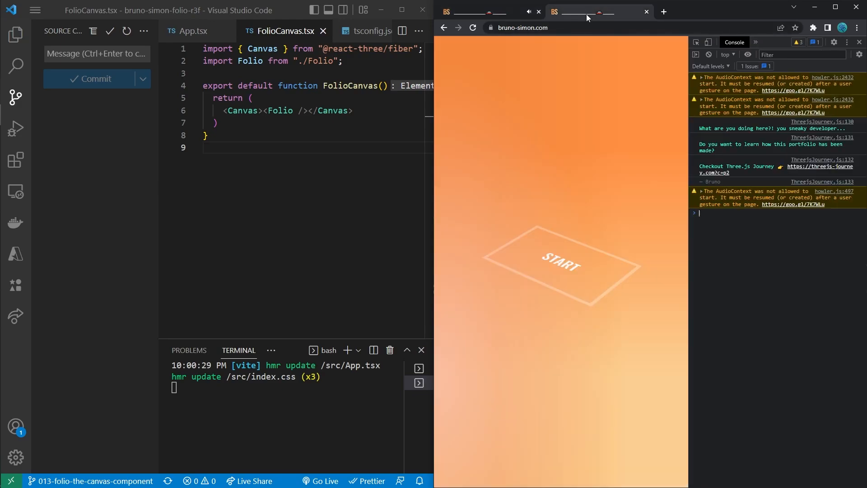
{"action": "mouse_move", "coordinate": [505, 73]}
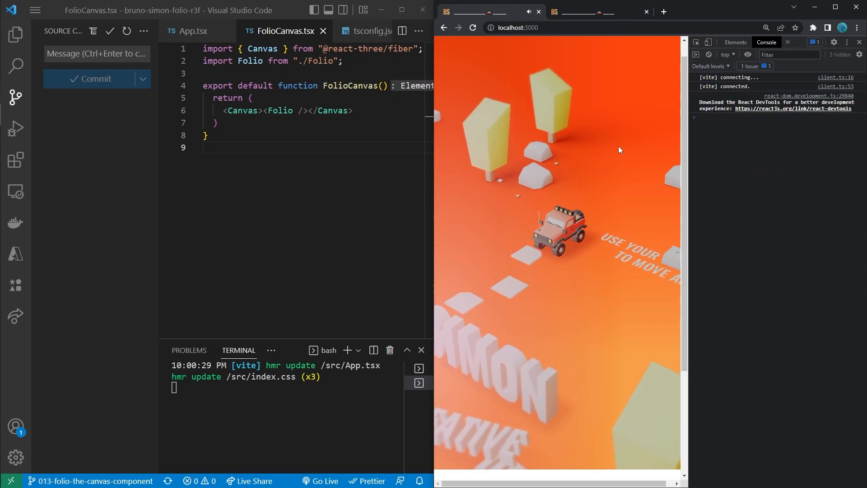
{"action": "scroll", "scroll_direction": "down", "scroll_amount": 3}
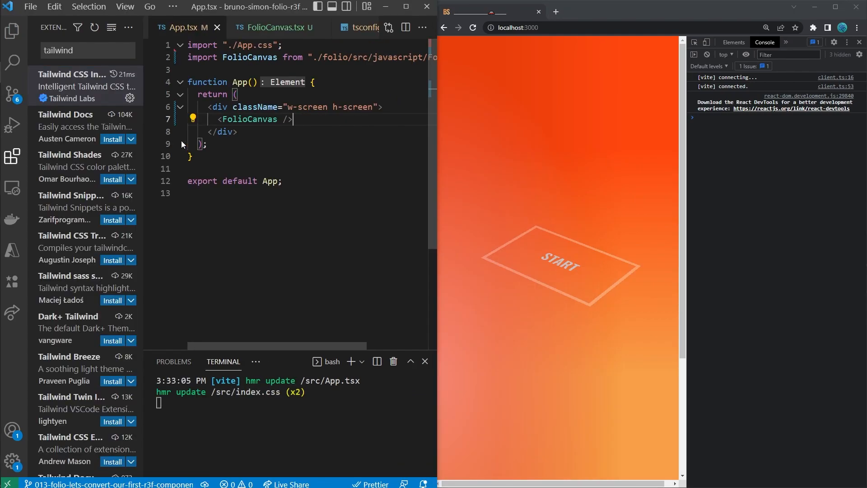
- Check the folio's index.js, then add import './folio/src/style/main.css' to App.tsx
{"action": "left_click", "coordinate": [12, 31]}
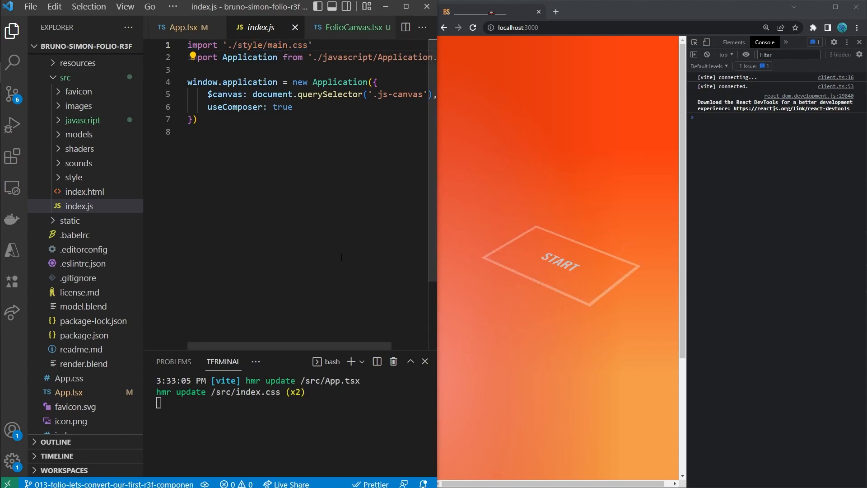
{"action": "scroll", "scroll_direction": "down", "scroll_amount": 3}
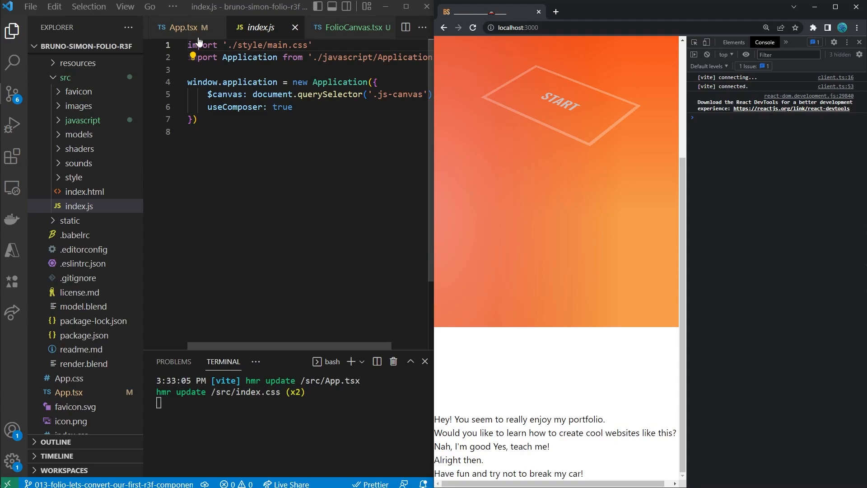
{"action": "left_click", "coordinate": [187, 27]}
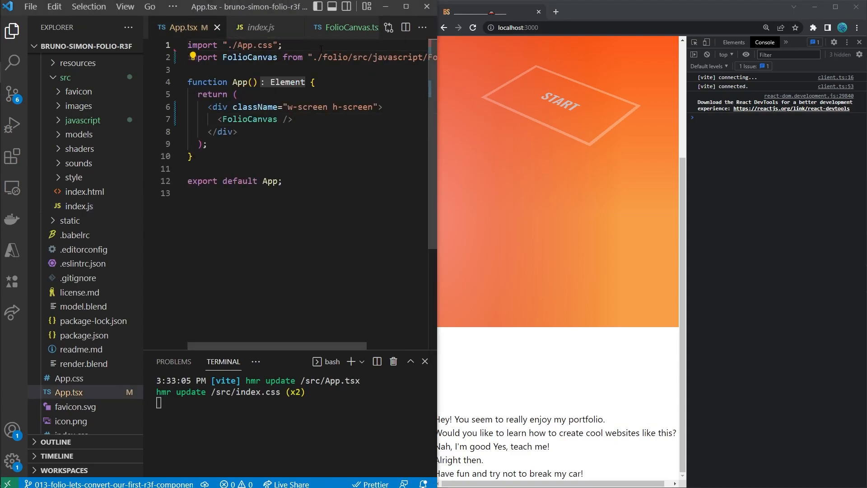
{"action": "type", "text": "import './folio/"}
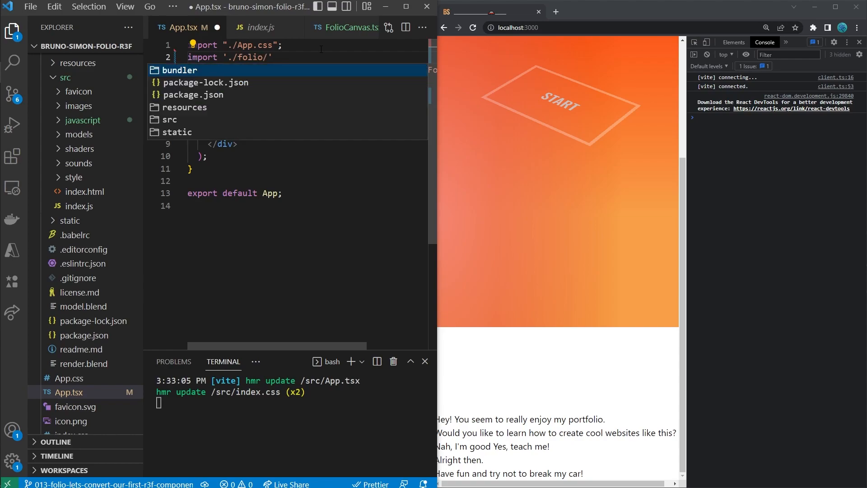
{"action": "left_click", "coordinate": [170, 119]}
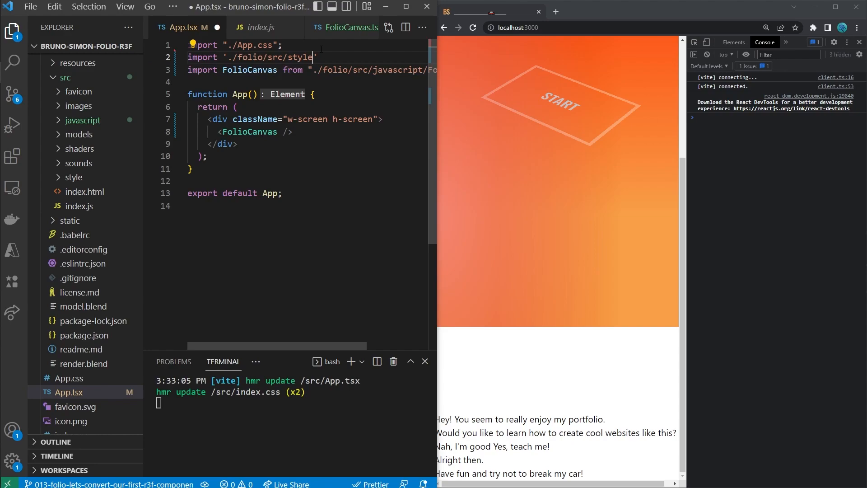
{"action": "type", "text": "/main.css\";"}
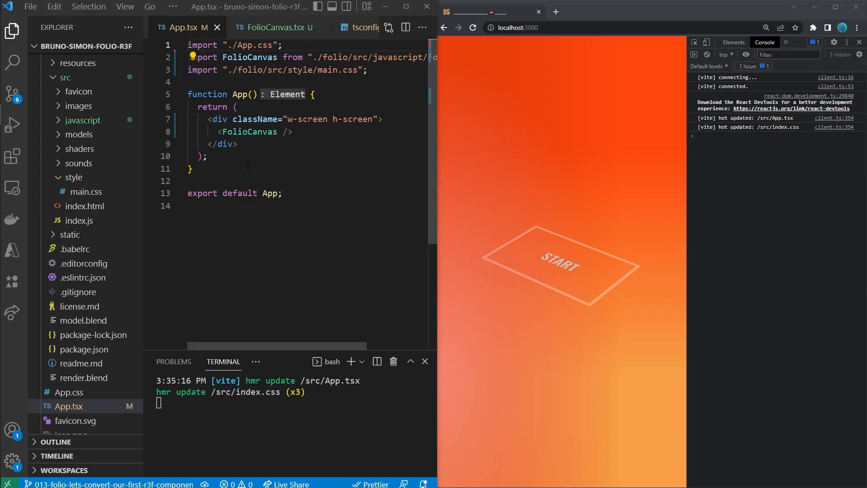
{"action": "left_click", "coordinate": [87, 191]}
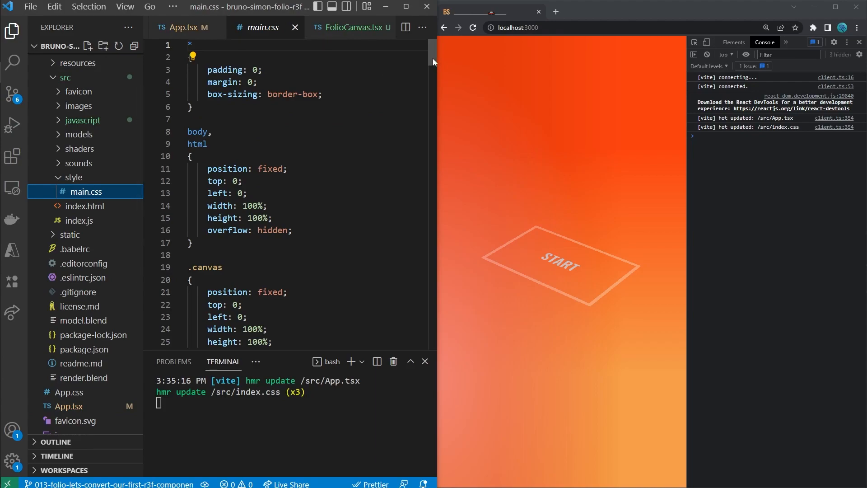
{"action": "scroll", "scroll_direction": "down", "scroll_amount": 3}
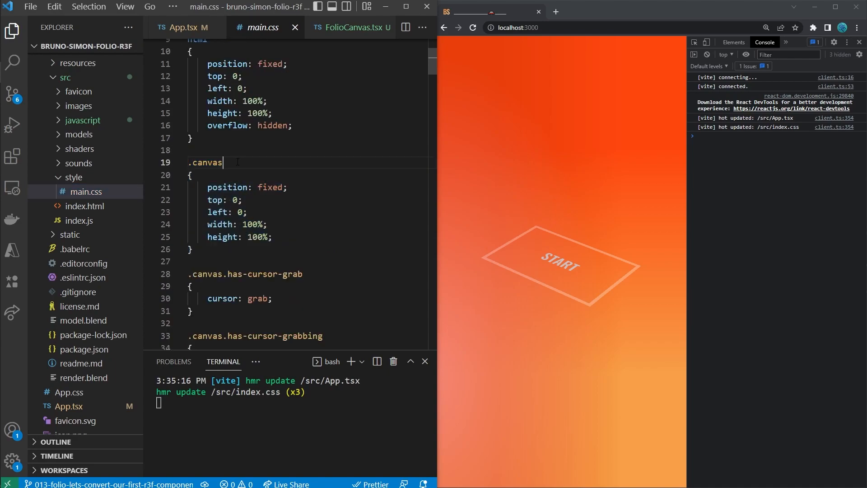
{"action": "double_click", "coordinate": [207, 162]}
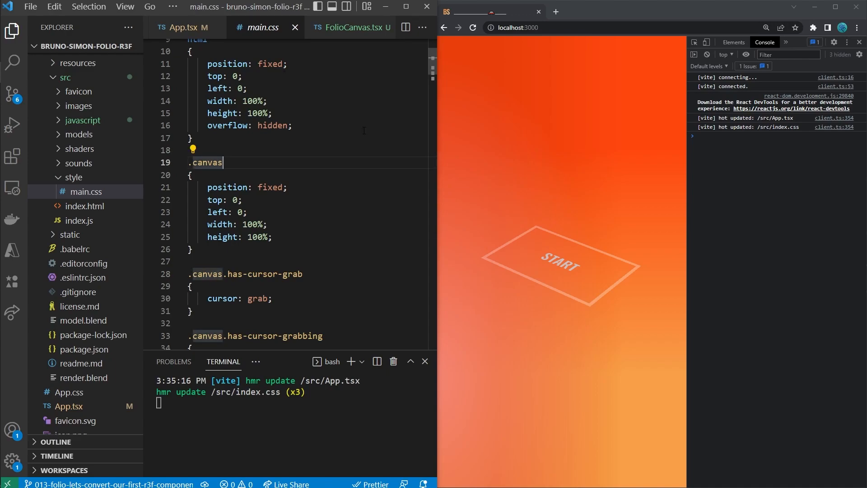
{"action": "mouse_move", "coordinate": [541, 186]}
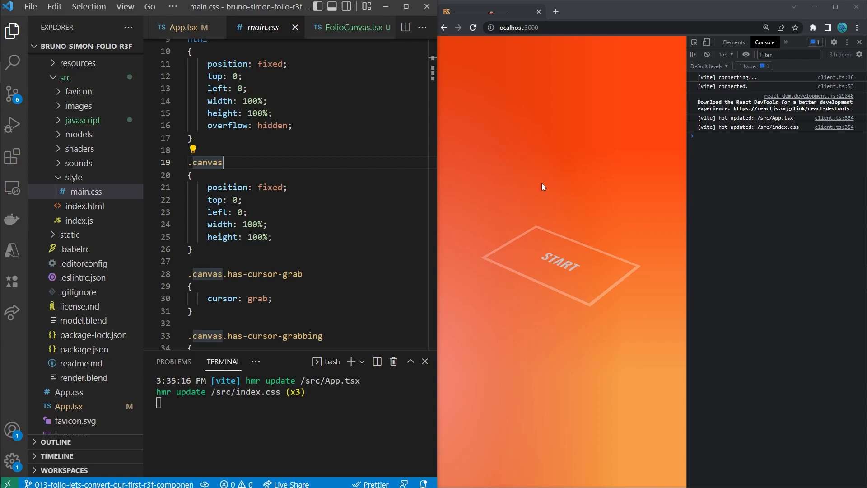
{"action": "left_click", "coordinate": [185, 27]}
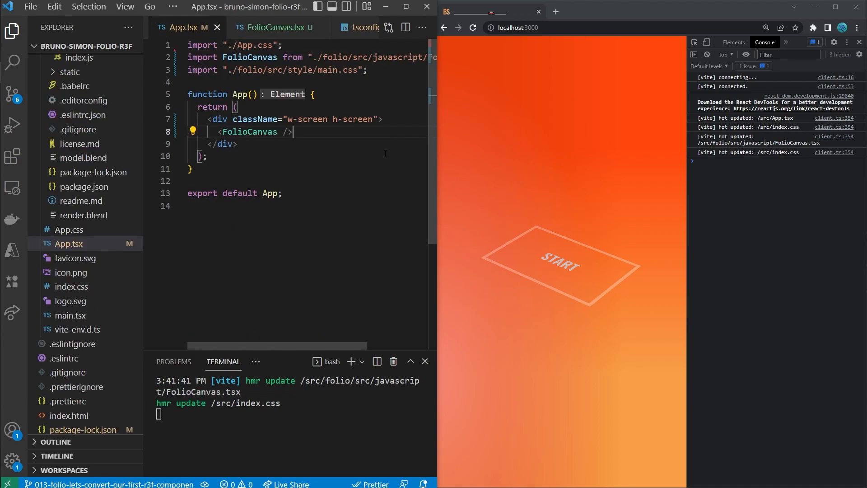
- Paste Application.js setRenderer() below the FolioCanvas component, commented out, and inspect setClearColor
{"action": "left_click", "coordinate": [275, 27]}
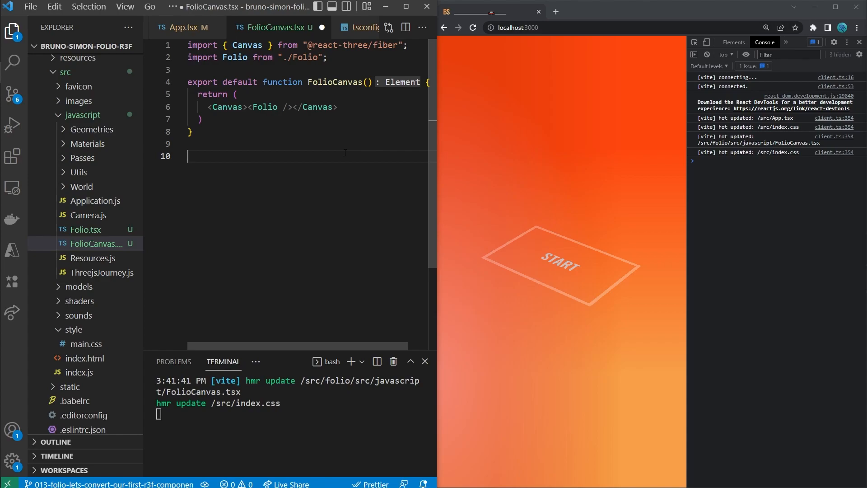
{"action": "scroll", "scroll_direction": "down", "scroll_amount": 3}
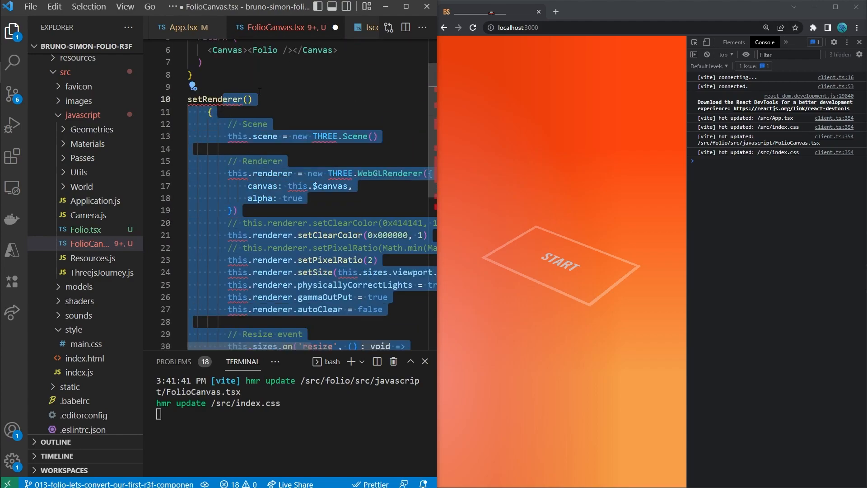
{"action": "key", "text": "ctrl+/"}
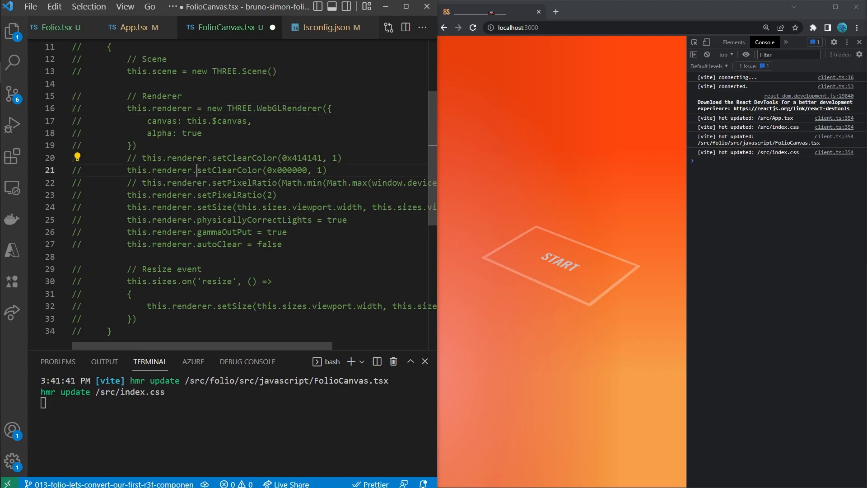
{"action": "double_click", "coordinate": [229, 169]}
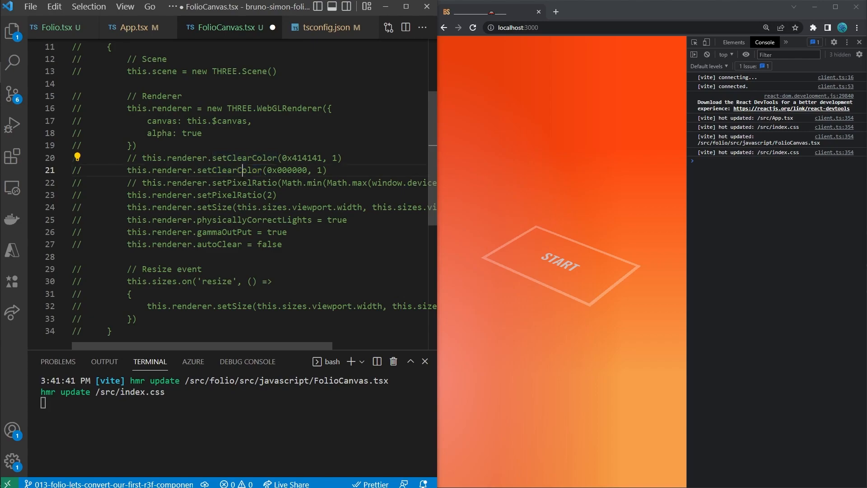
{"action": "double_click", "coordinate": [253, 219]}
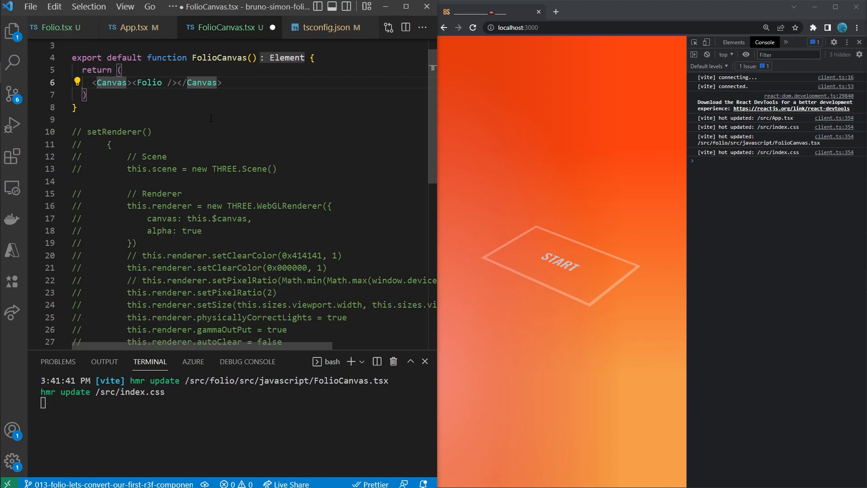
- Add <color attach="background" args={[0x000000]} /> above <Folio /> inside Canvas
{"action": "scroll", "scroll_direction": "down", "scroll_amount": 3}
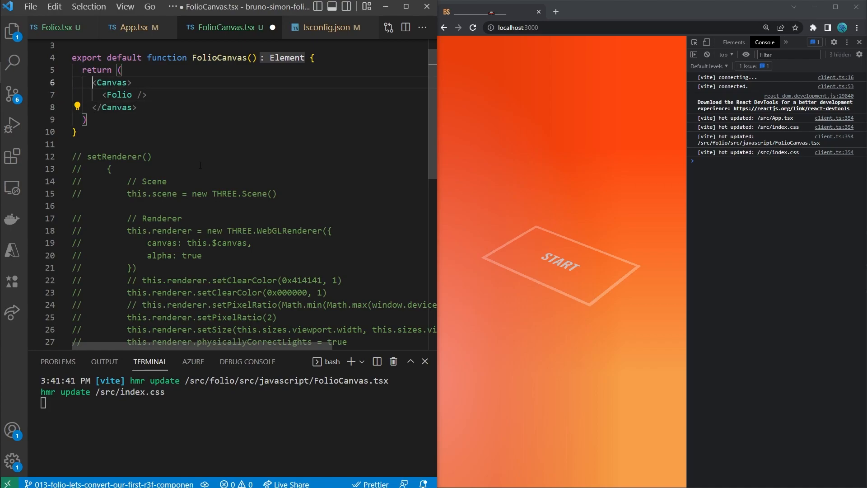
{"action": "type", "text": "<color"}
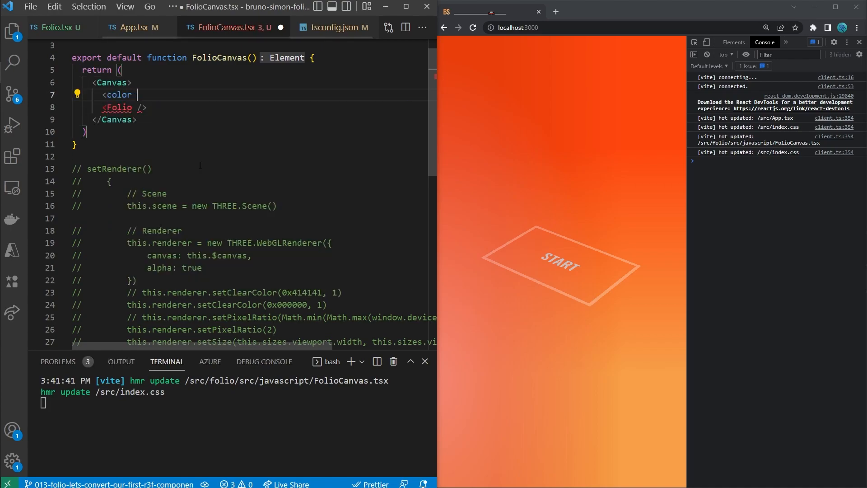
{"action": "type", "text": "attach=\"\""}
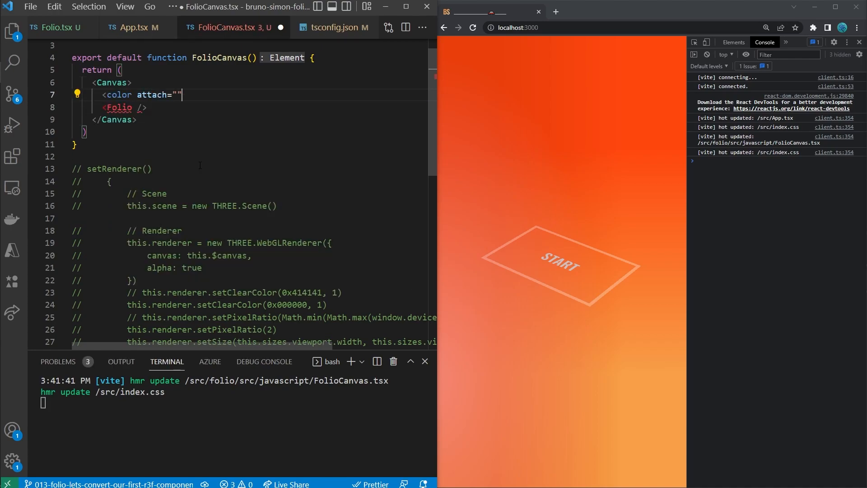
{"action": "type", "text": "background"}
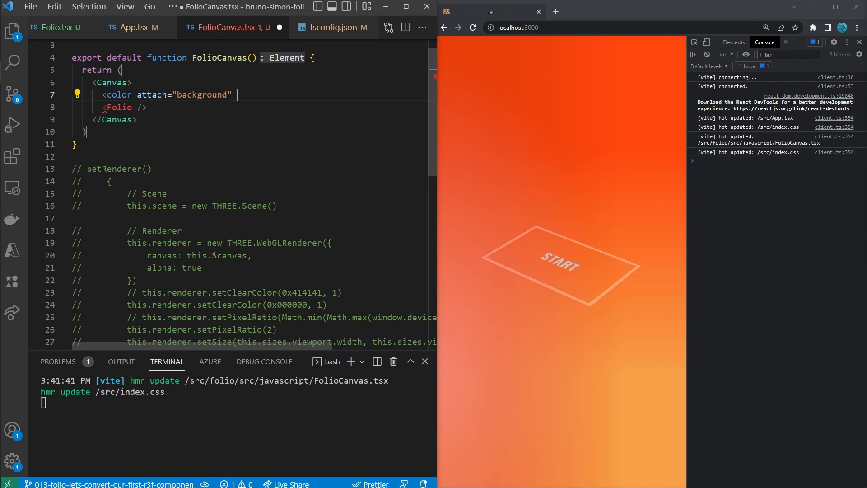
{"action": "type", "text": "args={}"}
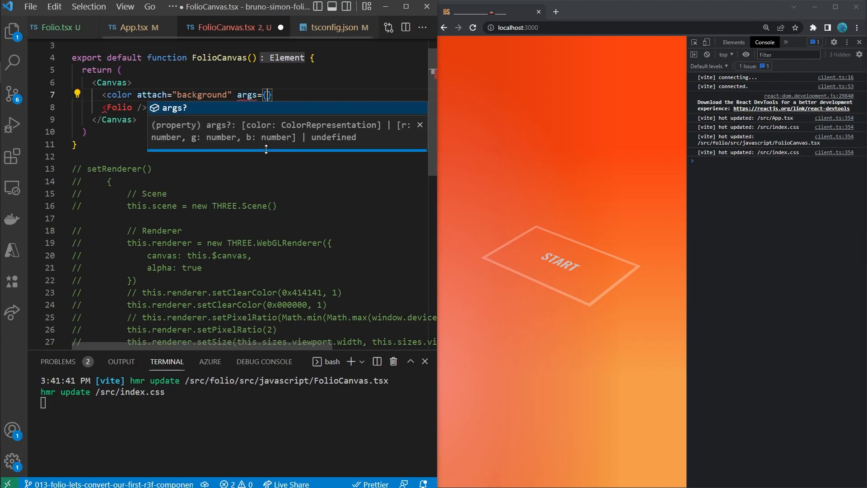
{"action": "type", "text": "[0x000]"}
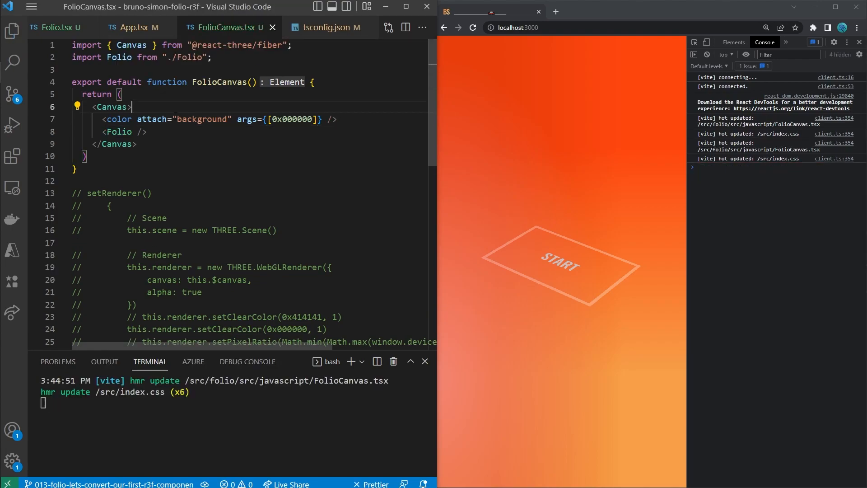
{"action": "double_click", "coordinate": [201, 119]}
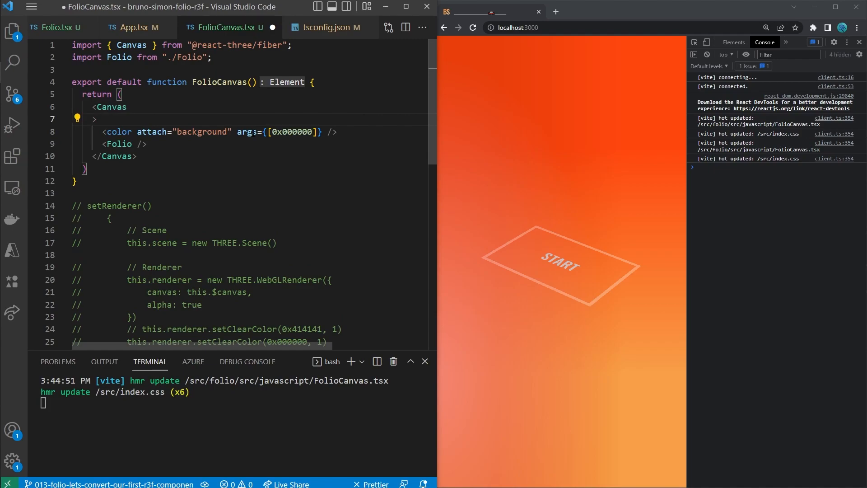
- Give Canvas a gl prop with pixelRatio 2 and physicallyCorrectLights: true
{"action": "type", "text": "gl={{"}
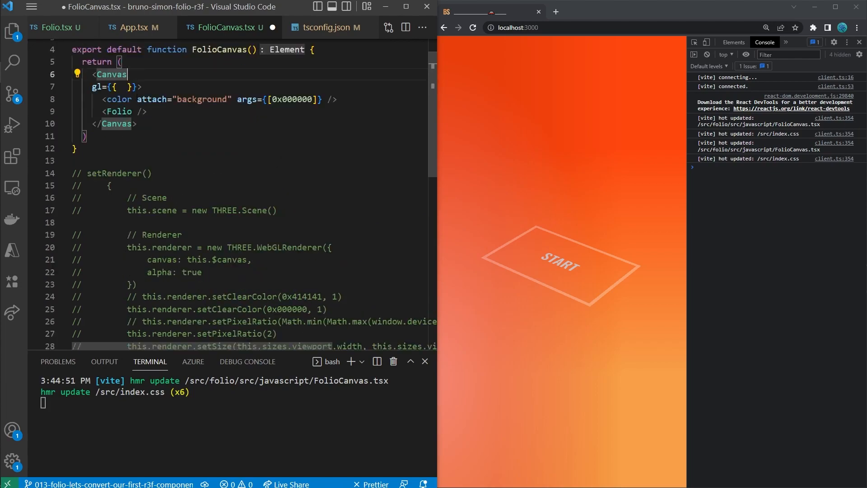
{"action": "type", "text": "pixe"}
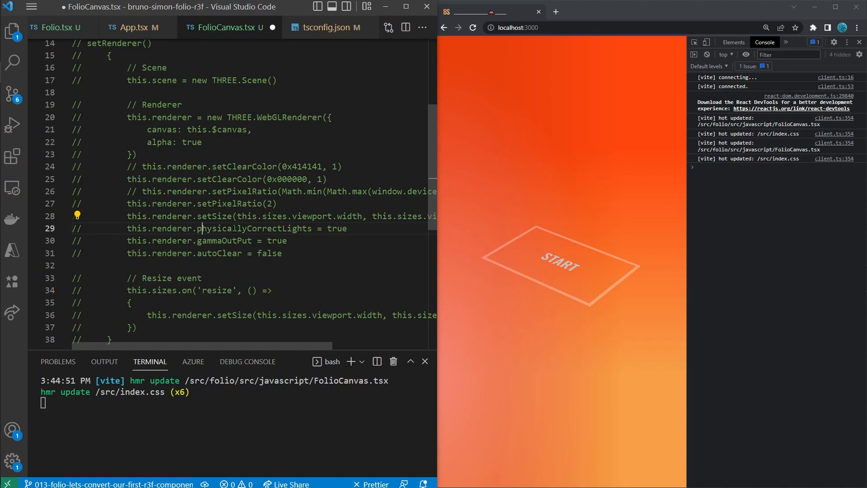
{"action": "double_click", "coordinate": [253, 229]}
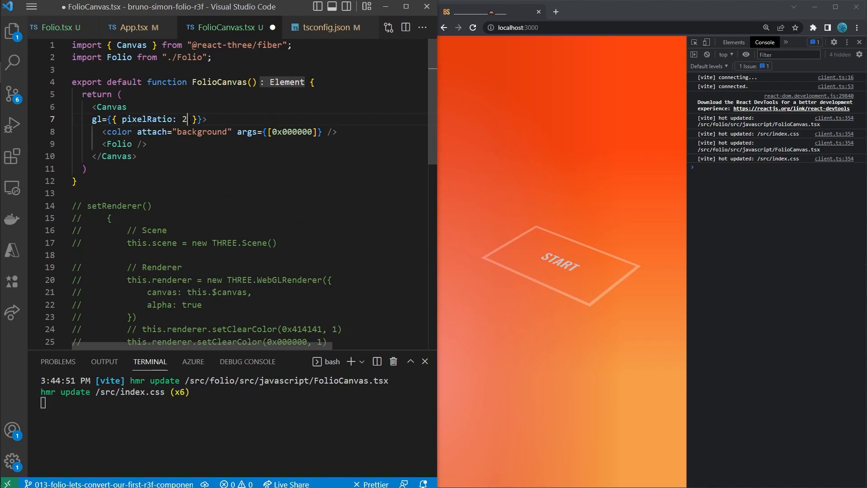
{"action": "type", "text": ", physicallyCorrectLights: true"}
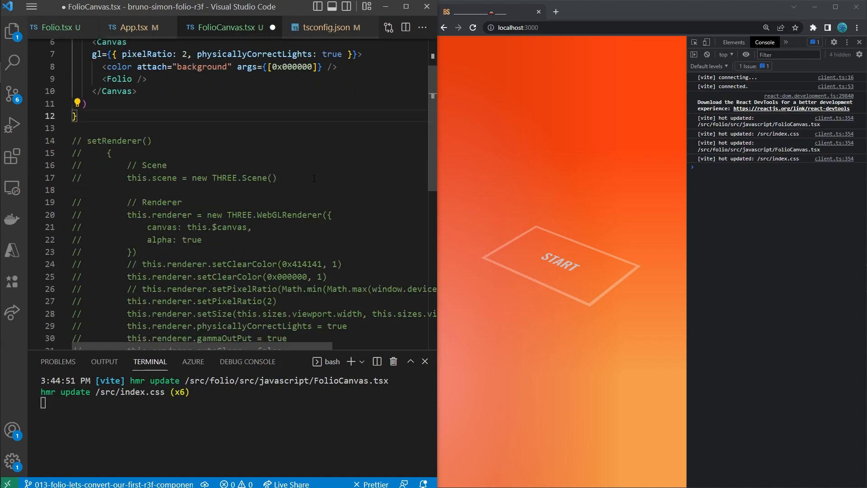
- Review the old gammaOutput setting and add autoClear: false to the gl prop, then save
{"action": "scroll", "scroll_direction": "down", "scroll_amount": 3}
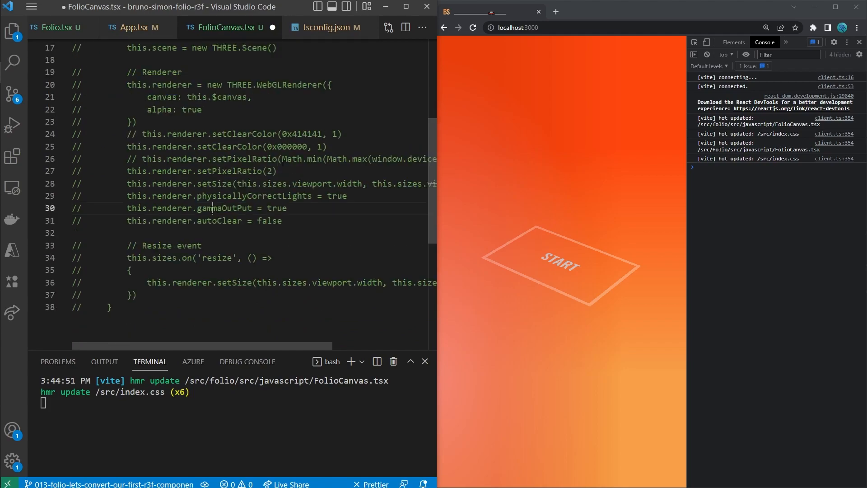
{"action": "double_click", "coordinate": [223, 240]}
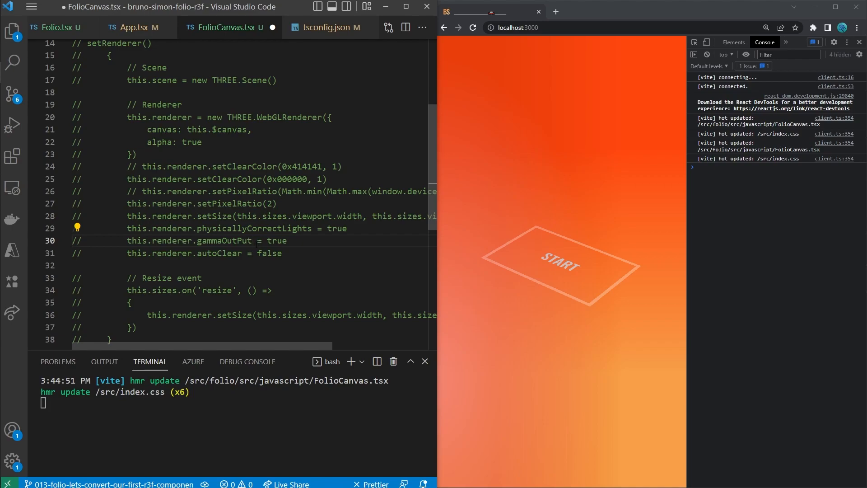
{"action": "left_click", "coordinate": [212, 240]}
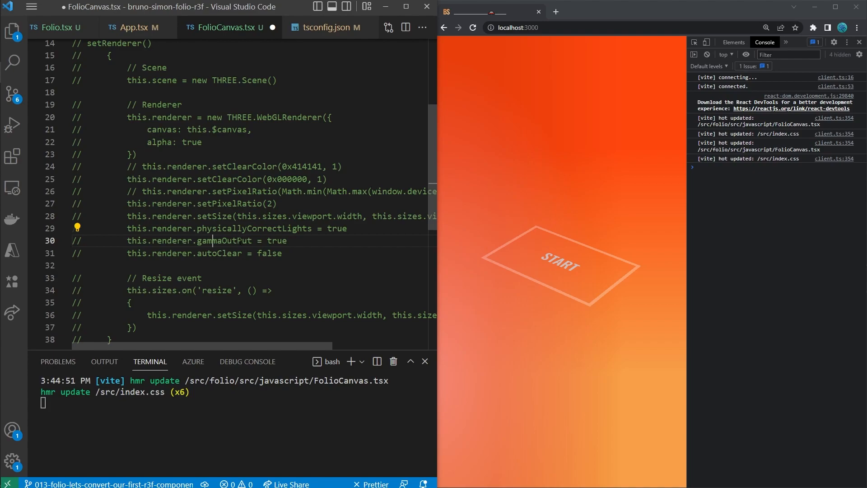
{"action": "double_click", "coordinate": [218, 254]}
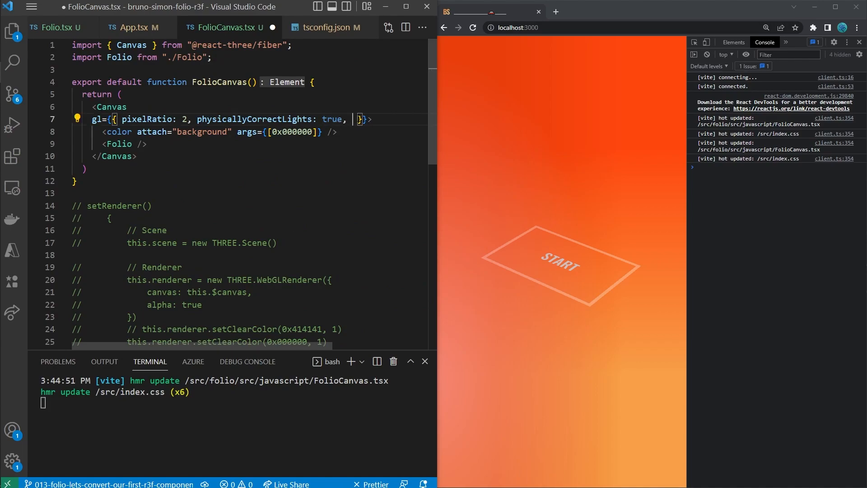
{"action": "type", "text": "autoClear: false"}
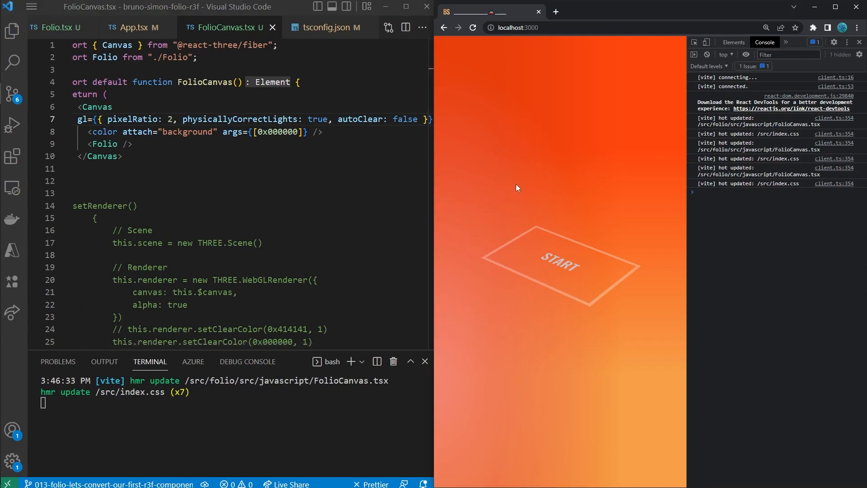
{"action": "left_click", "coordinate": [559, 261]}
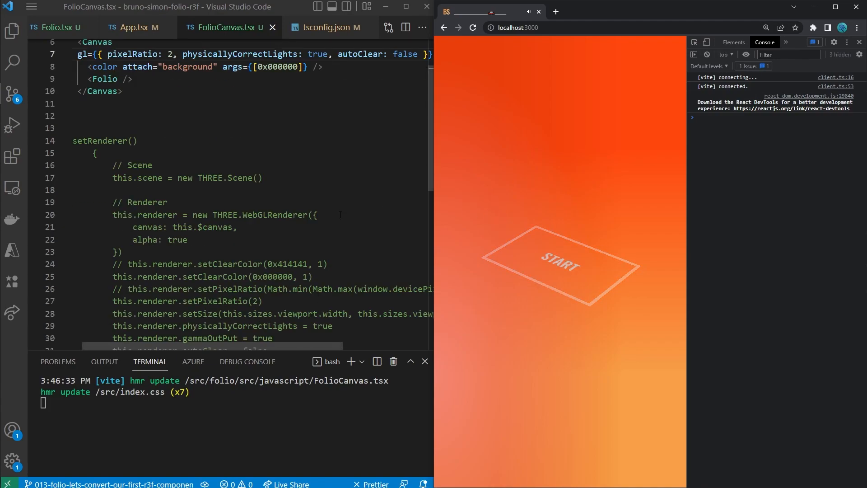
{"action": "scroll", "scroll_direction": "down", "scroll_amount": 3}
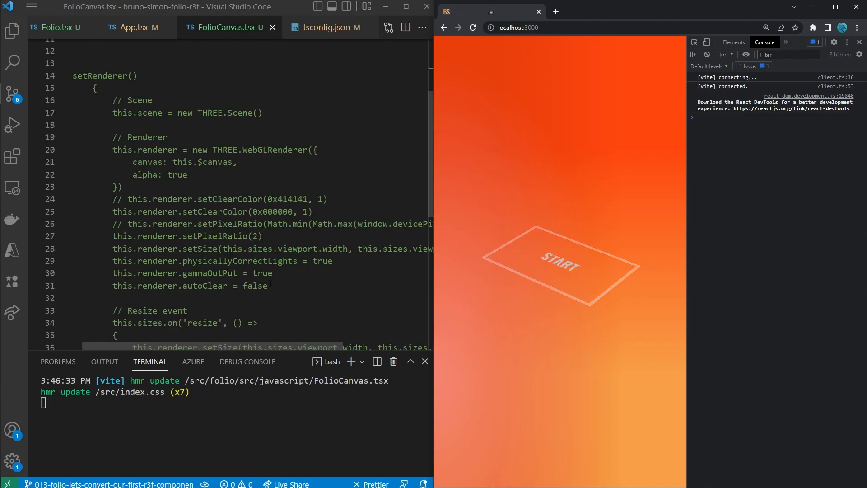
{"action": "left_click_drag", "start_coordinate": [112, 211], "coordinate": [268, 286]}
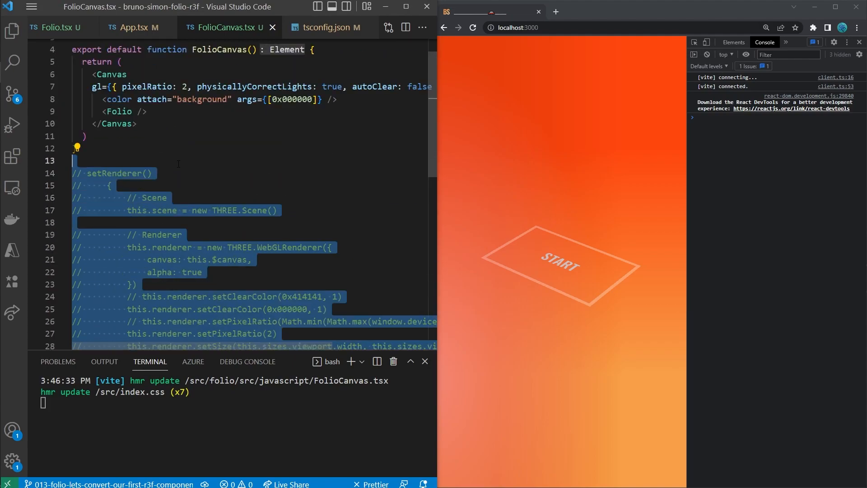
- Delete the commented setRenderer block and start the folio experience on localhost
{"action": "key", "text": "Delete"}
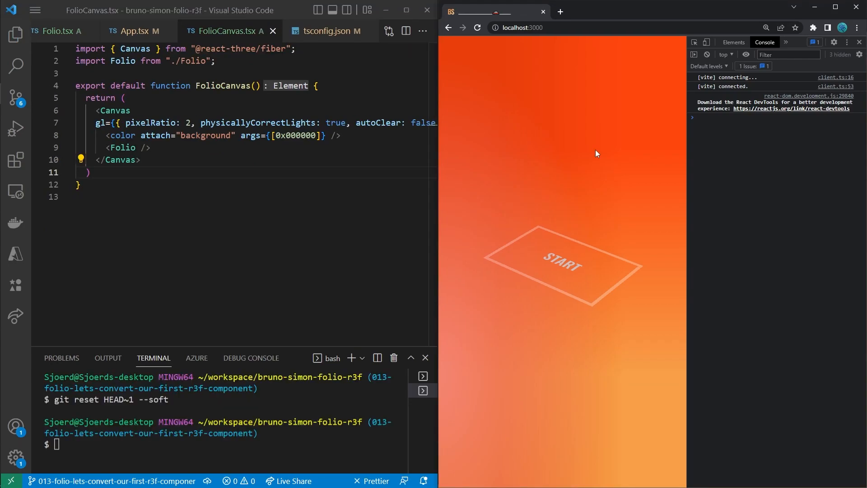
{"action": "mouse_move", "coordinate": [632, 356]}
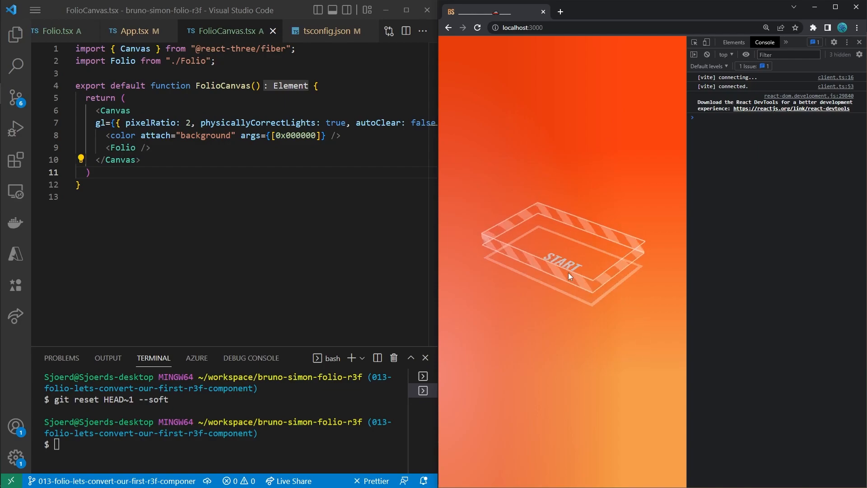
{"action": "left_click", "coordinate": [563, 260]}
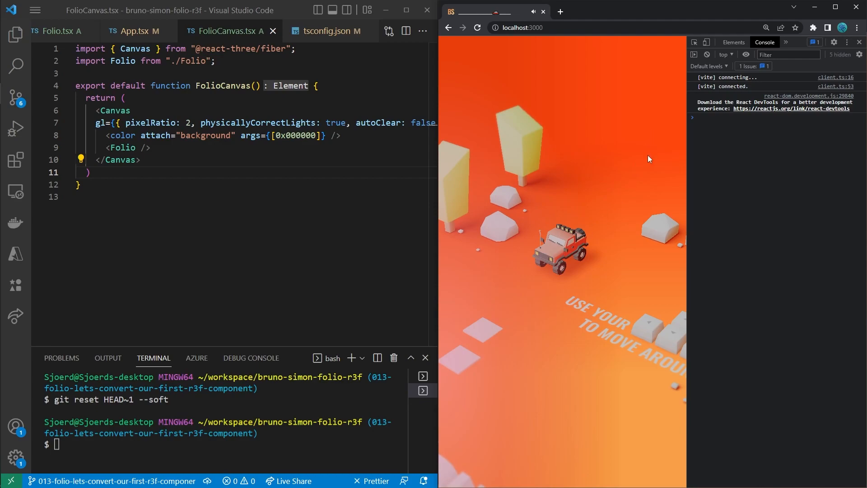
- Select the Canvas tag in FolioCanvas.tsx before looking it up in the docs
{"action": "left_click", "coordinate": [376, 175]}
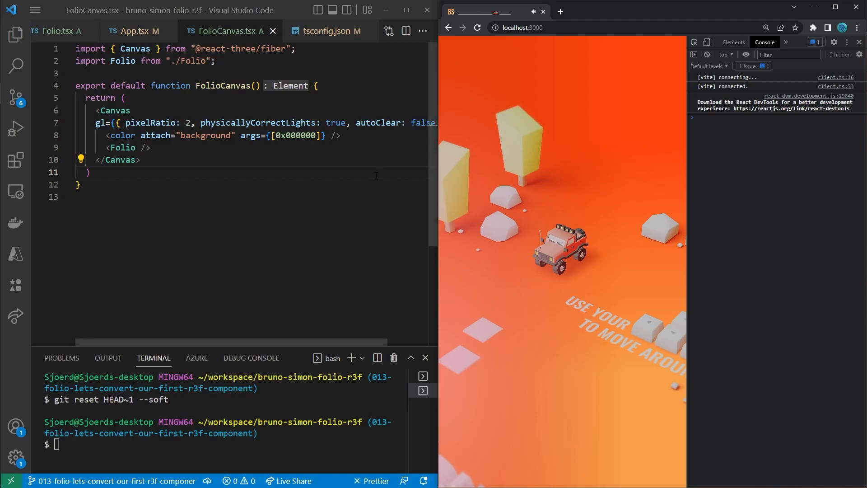
{"action": "double_click", "coordinate": [379, 122]}
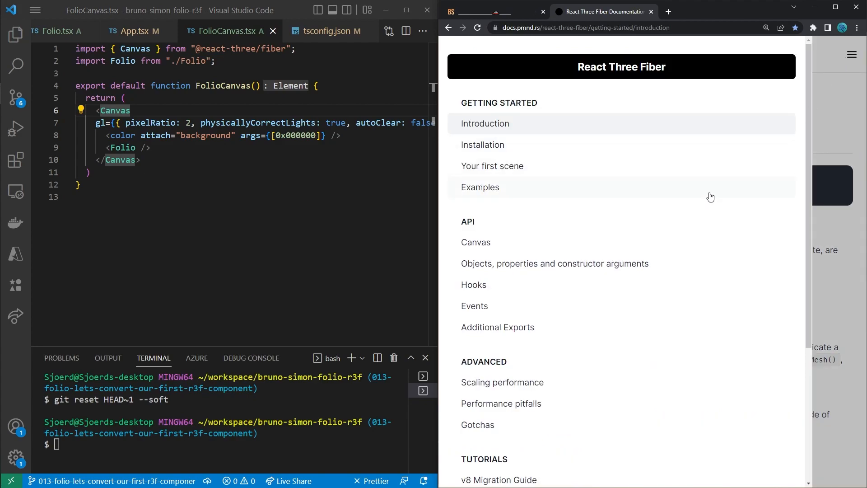
- Open the Canvas API page, scroll to Render defaults and select outputEncoding
{"action": "left_click", "coordinate": [475, 242]}
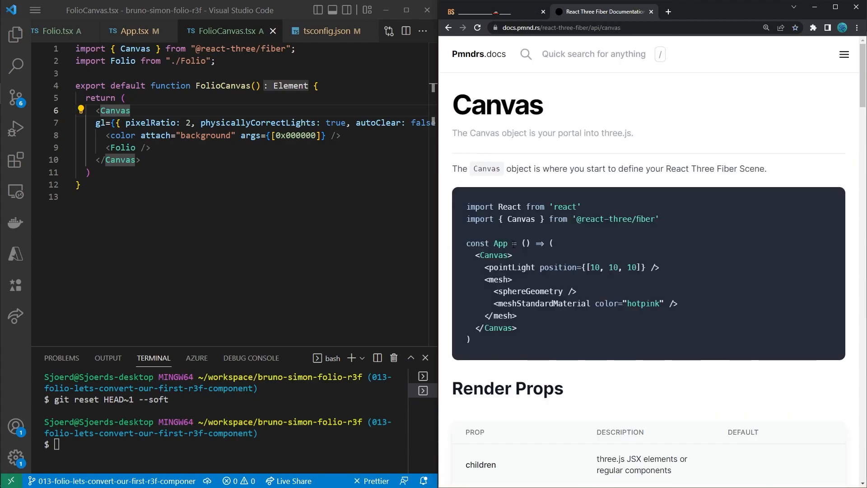
{"action": "scroll", "scroll_direction": "down", "scroll_amount": 3}
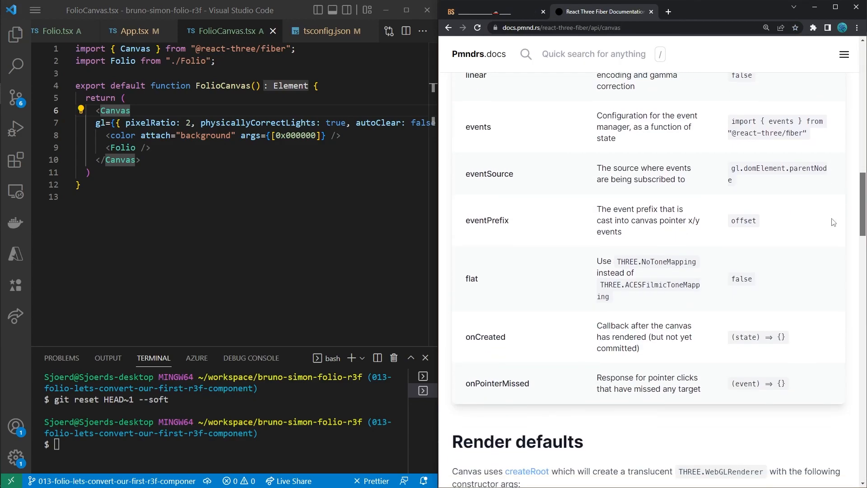
{"action": "scroll", "scroll_direction": "down", "scroll_amount": 3}
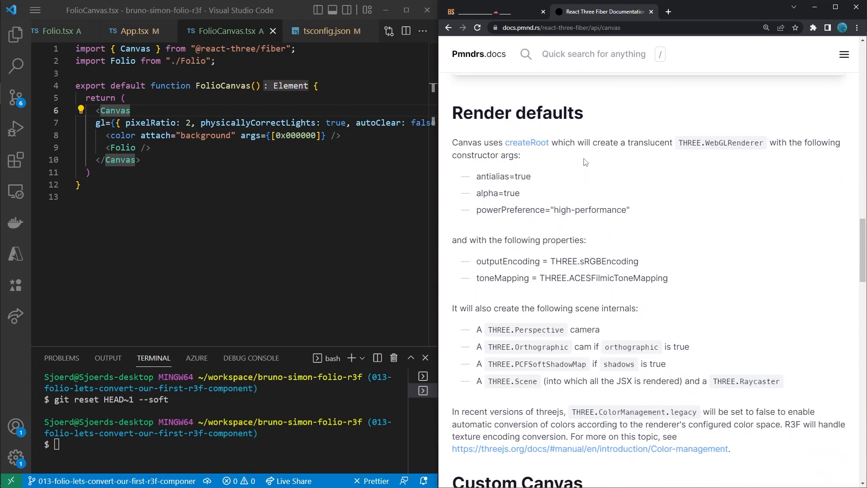
{"action": "mouse_move", "coordinate": [632, 175]}
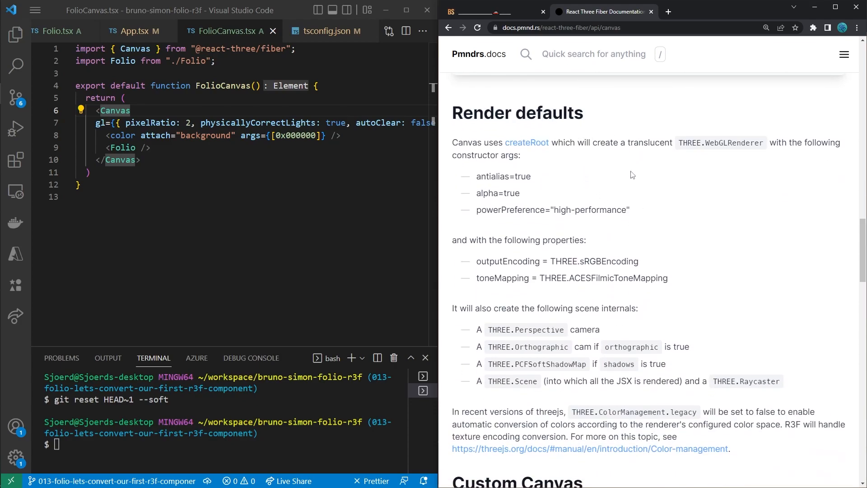
{"action": "mouse_move", "coordinate": [574, 319]}
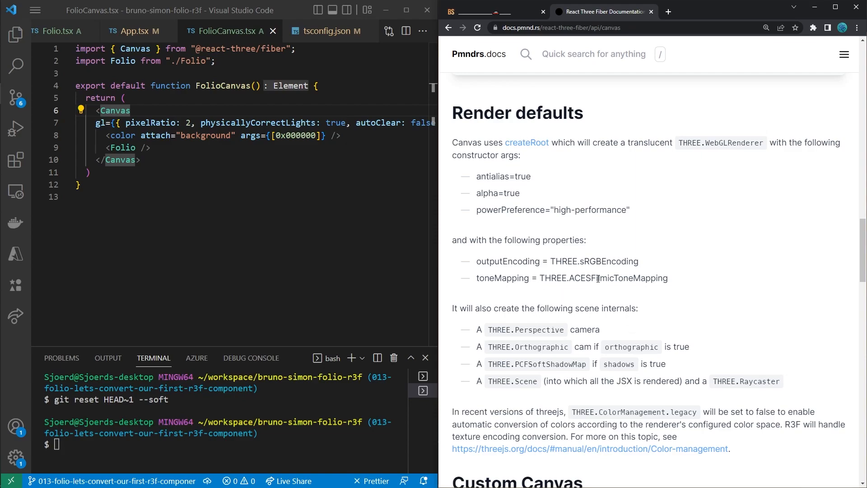
{"action": "mouse_move", "coordinate": [606, 246]}
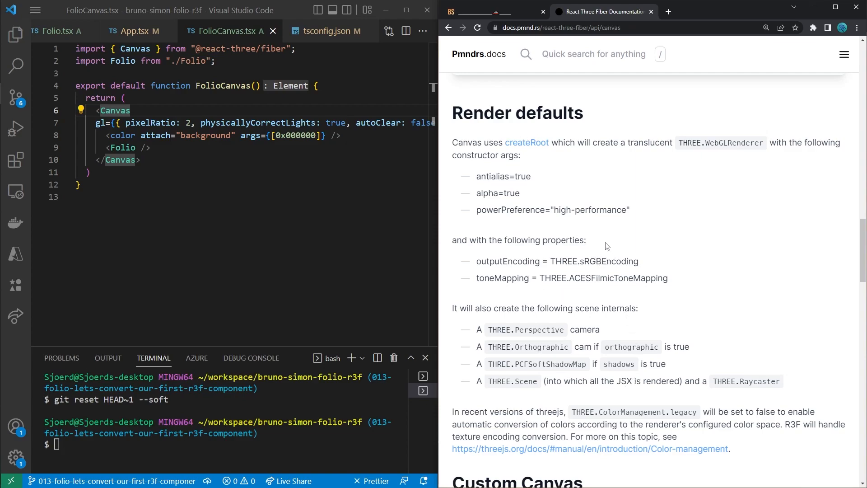
{"action": "mouse_move", "coordinate": [493, 261]}
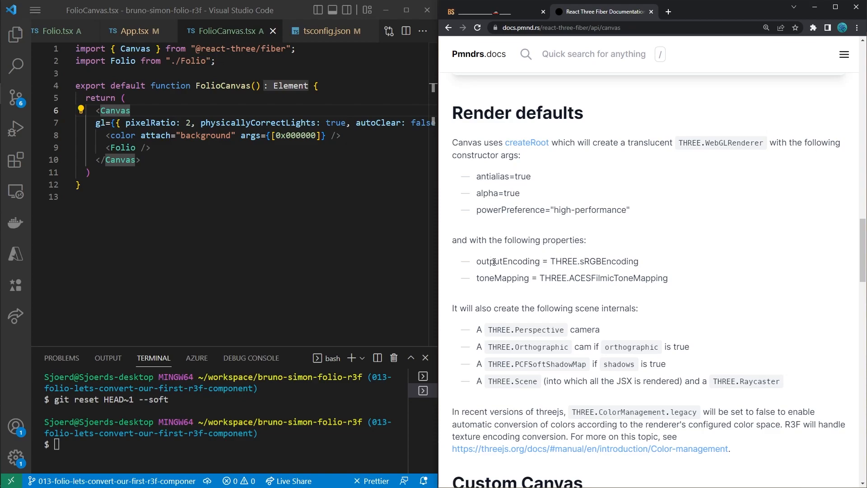
{"action": "double_click", "coordinate": [507, 261]}
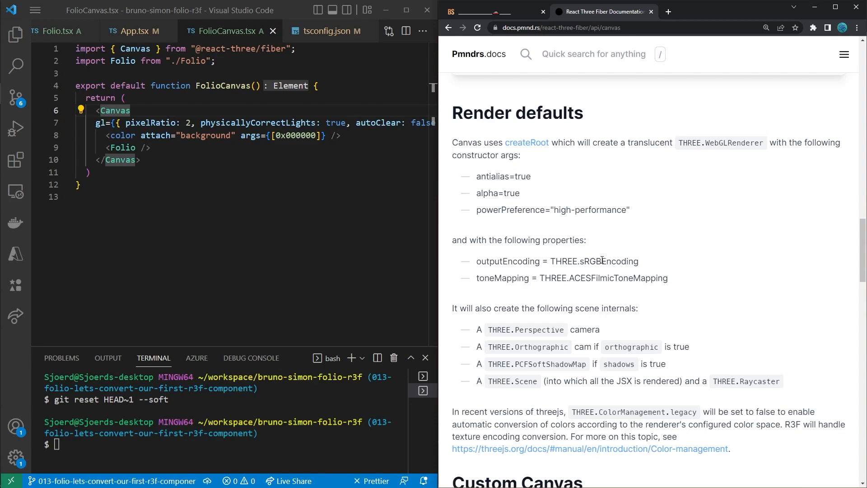
{"action": "mouse_move", "coordinate": [581, 259]}
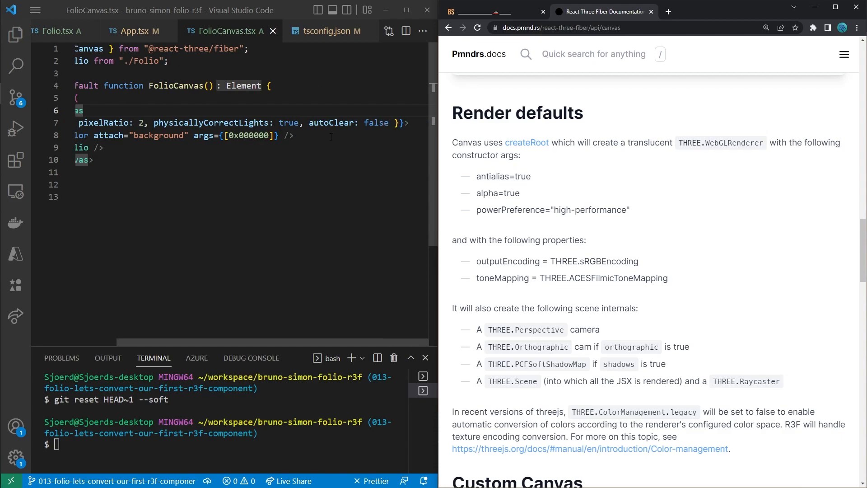
- Add outputEncoding: LinearEncoding and start toneMapping: NoToneMapping in the gl prop, importing from three
{"action": "type", "text": ","}
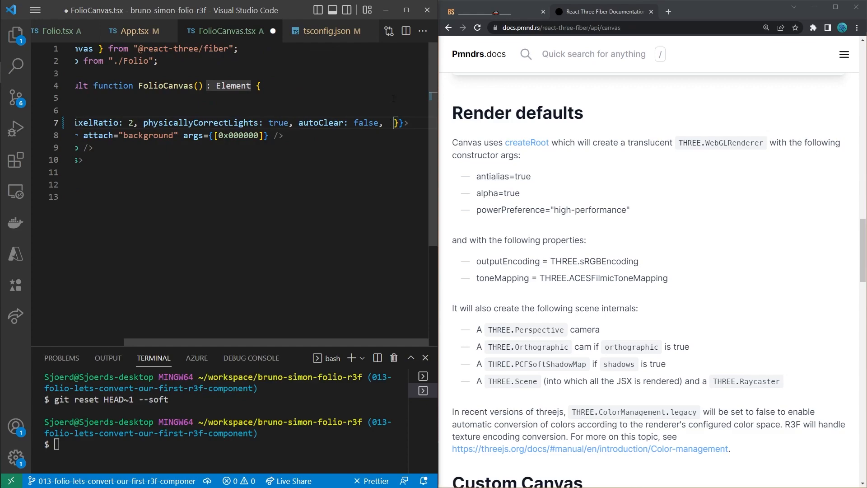
{"action": "type", "text": "output"}
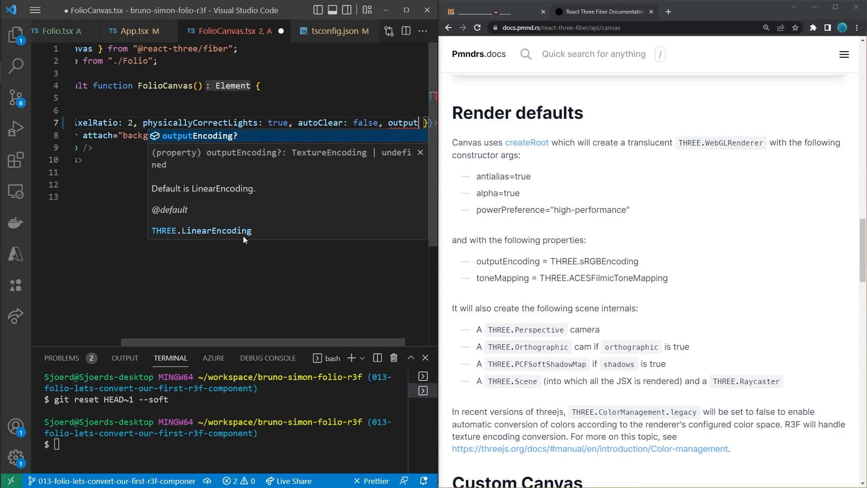
{"action": "mouse_move", "coordinate": [560, 116]}
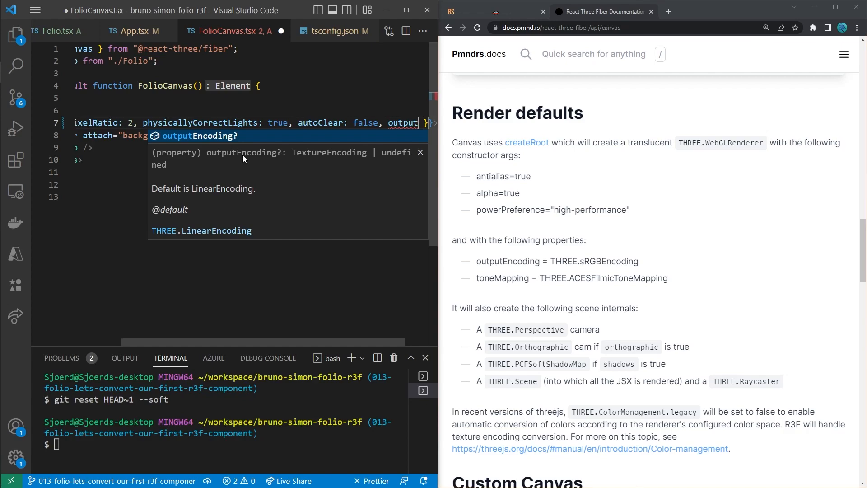
{"action": "type", "text": "outputEncoding: LinearEncoding,"}
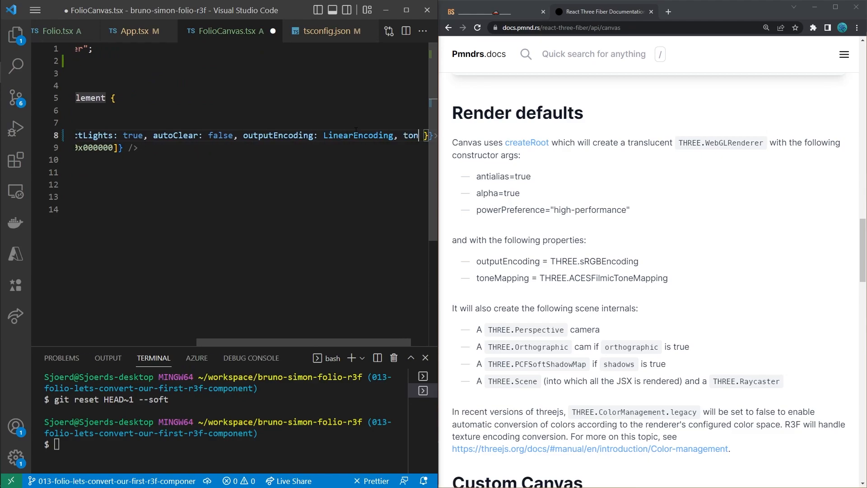
{"action": "type", "text": "toneMapp"}
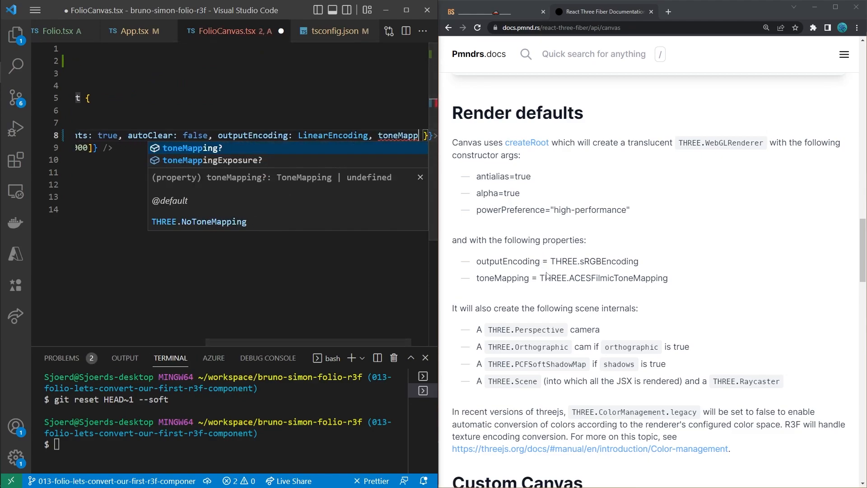
{"action": "mouse_move", "coordinate": [364, 226]}
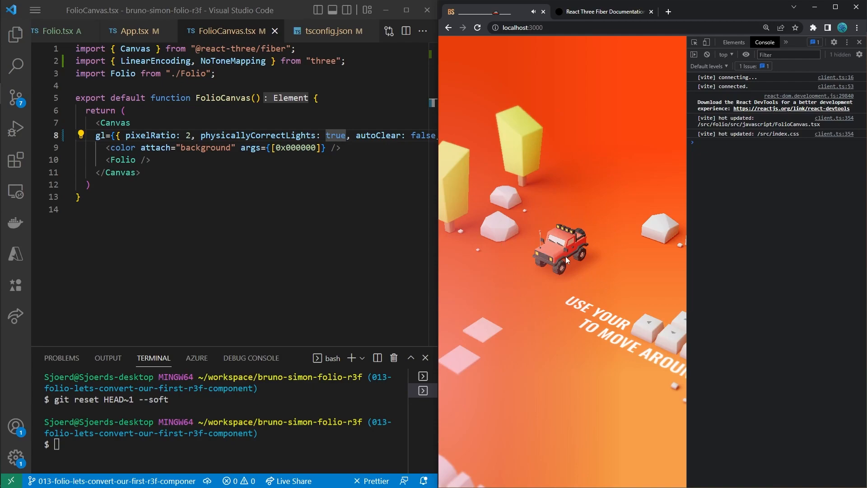
{"action": "mouse_move", "coordinate": [625, 282]}
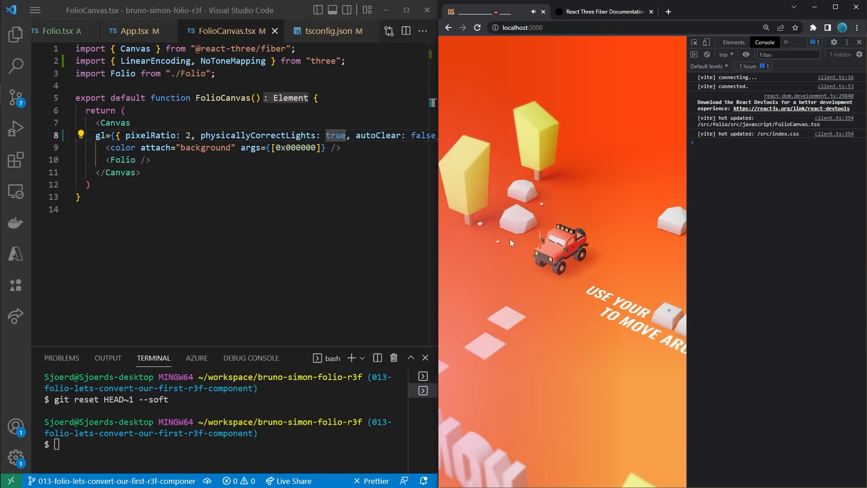
{"action": "mouse_move", "coordinate": [576, 271]}
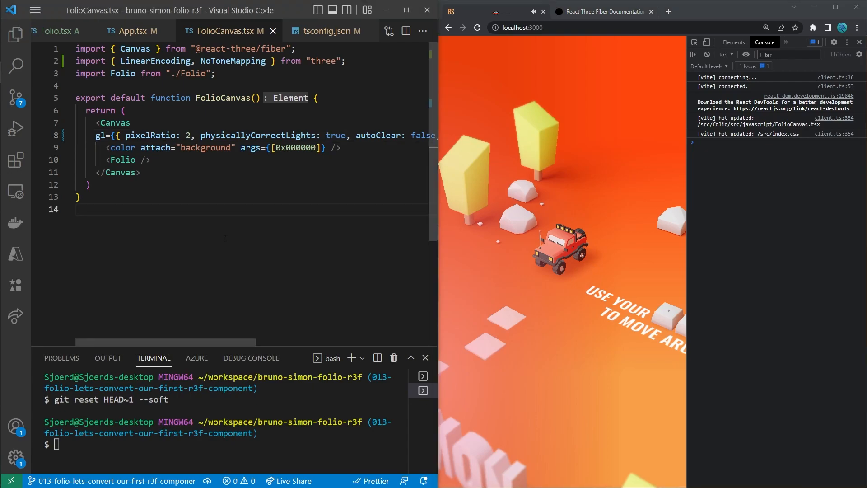
{"action": "mouse_move", "coordinate": [525, 315]}
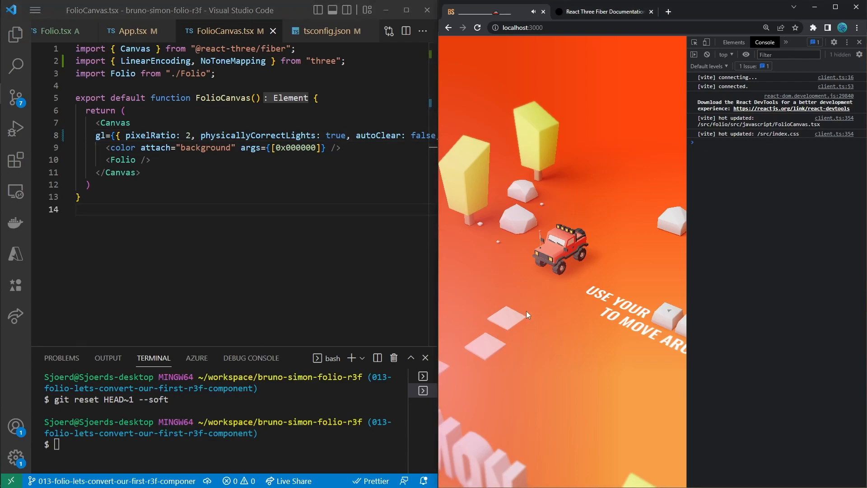
{"action": "mouse_move", "coordinate": [621, 156]}
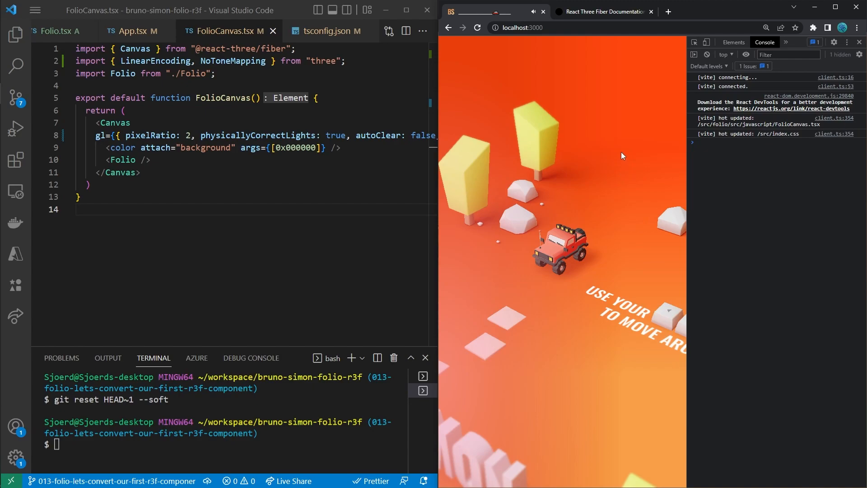
{"action": "mouse_move", "coordinate": [650, 246]}
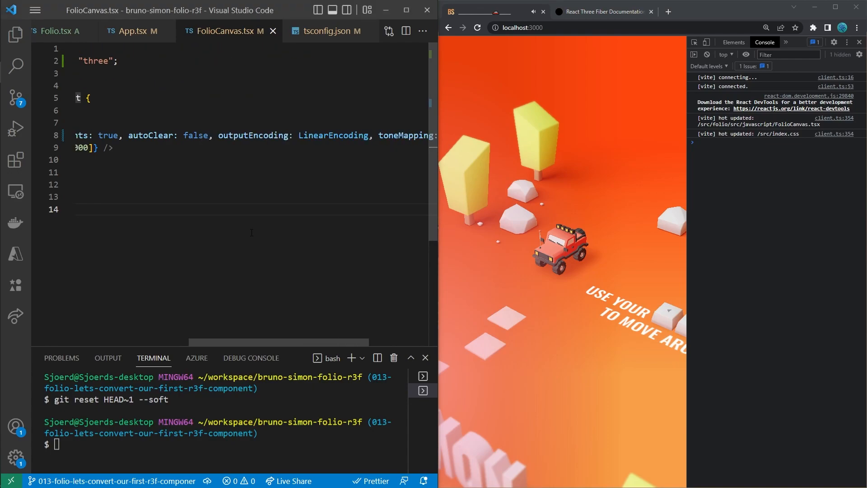
{"action": "mouse_move", "coordinate": [332, 135]}
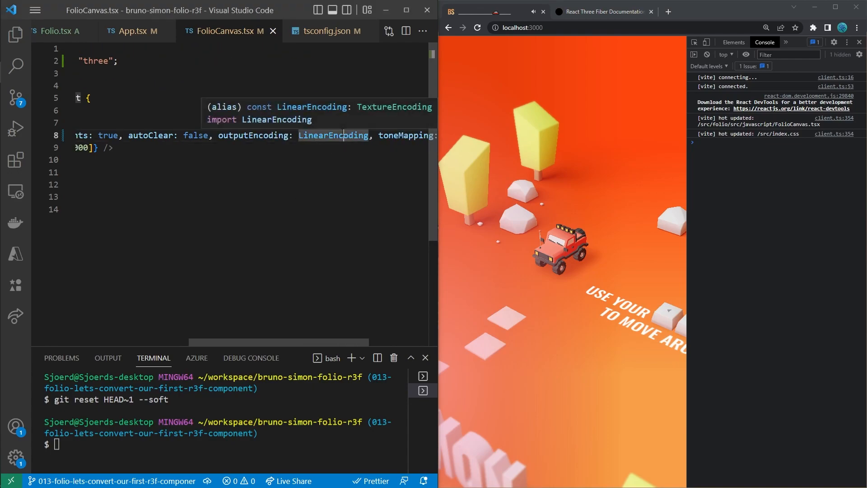
{"action": "mouse_move", "coordinate": [560, 186]}
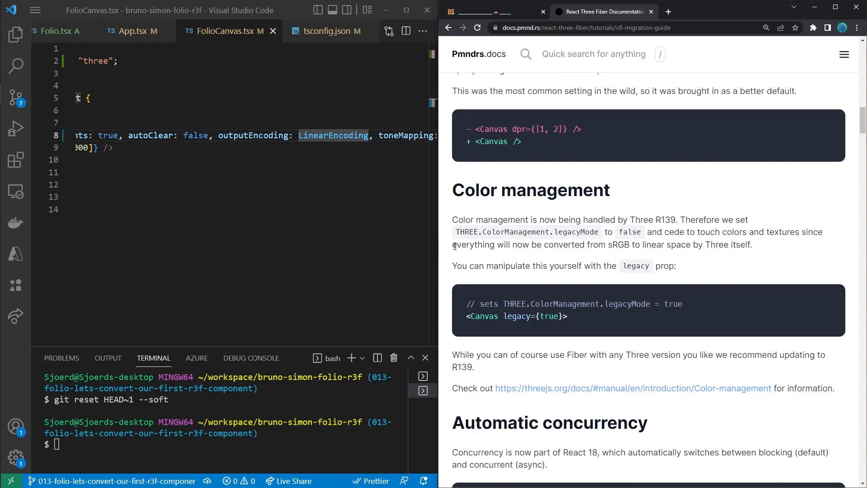
{"action": "mouse_move", "coordinate": [463, 261]}
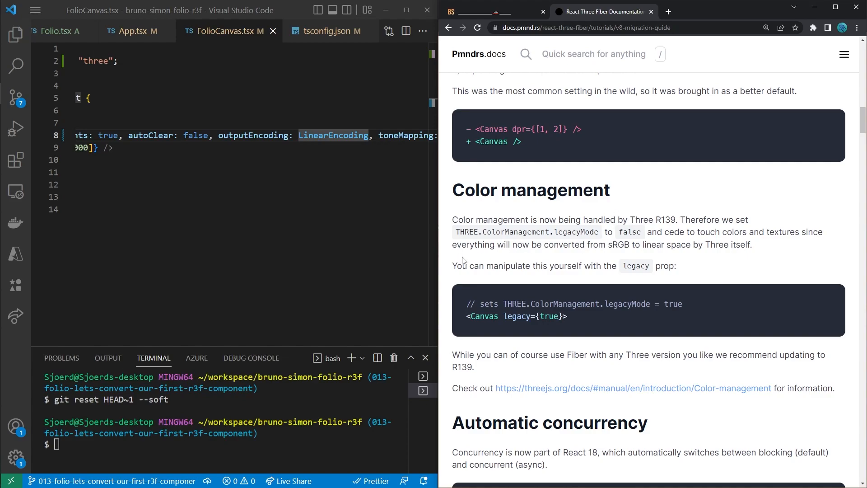
- Highlight the sRGB-to-linear conversion sentence in Color management, then return to LinearEncoding in the code
{"action": "left_click_drag", "start_coordinate": [453, 244], "coordinate": [612, 244]}
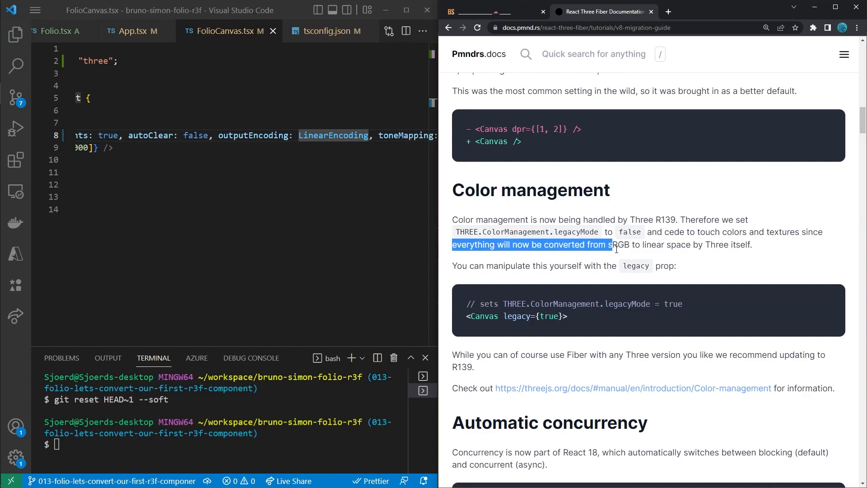
{"action": "left_click_drag", "start_coordinate": [608, 244], "coordinate": [705, 244]}
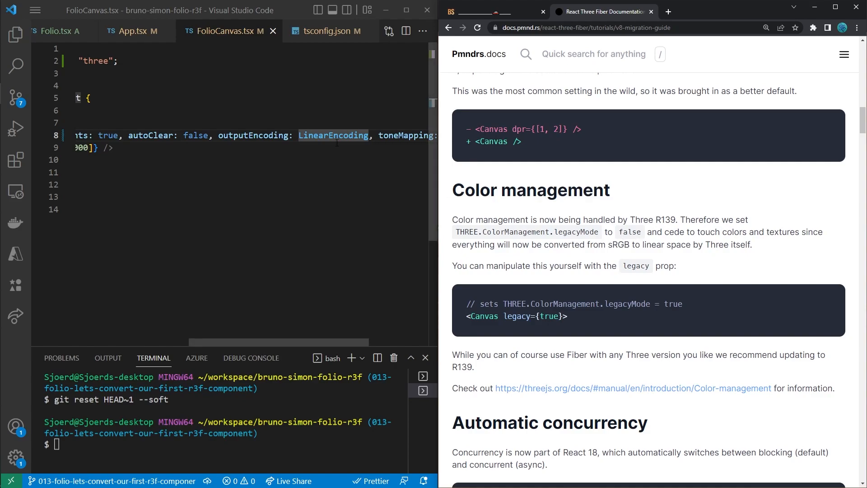
{"action": "left_click", "coordinate": [342, 135]}
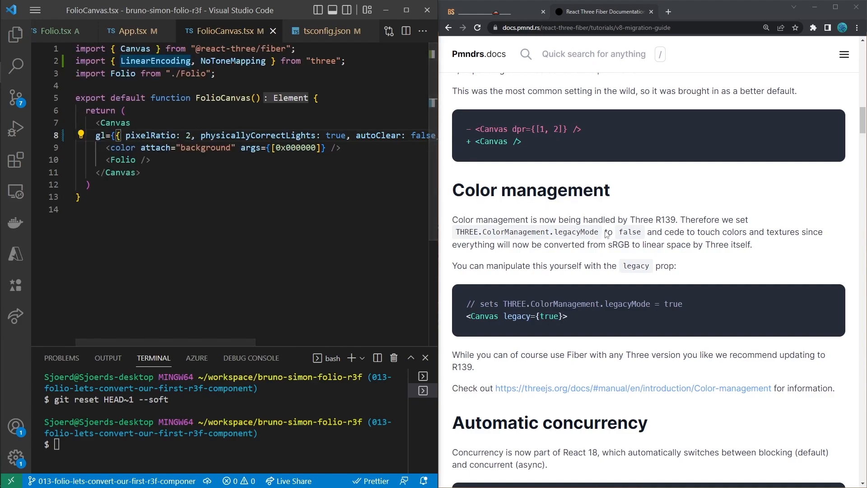
{"action": "mouse_move", "coordinate": [604, 202]}
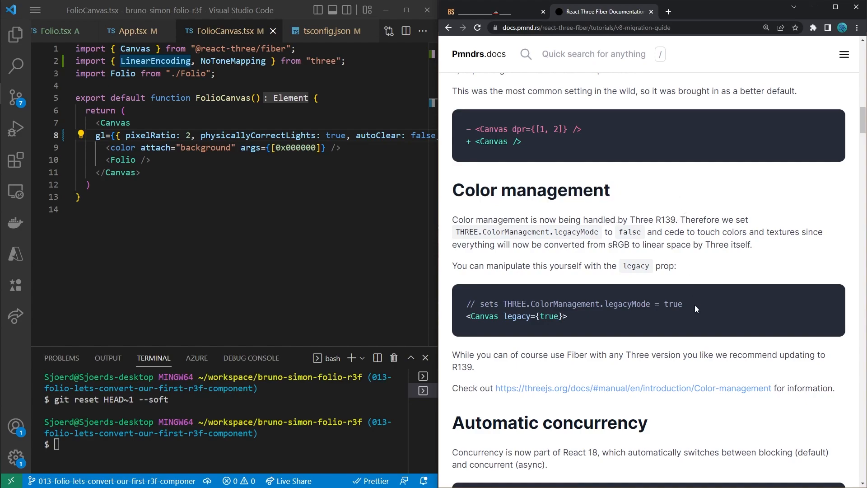
{"action": "mouse_move", "coordinate": [593, 395]}
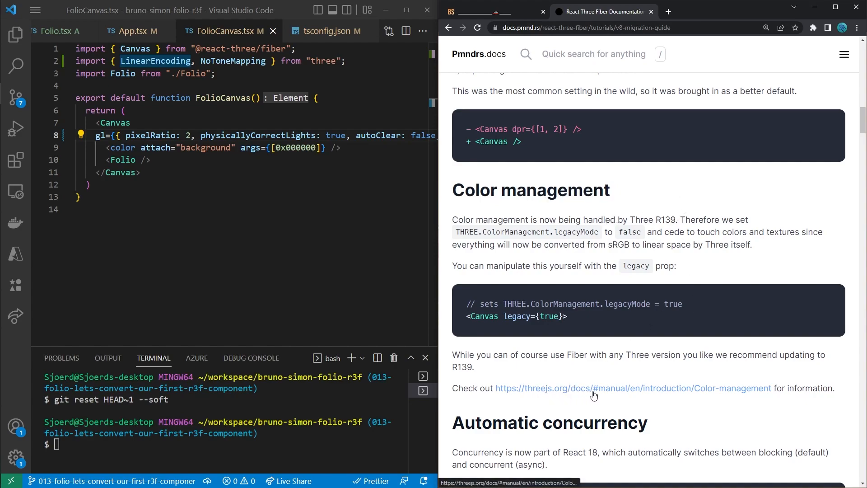
- Read the three.js Color management manual page through to its further reading section
{"action": "left_click", "coordinate": [633, 387]}
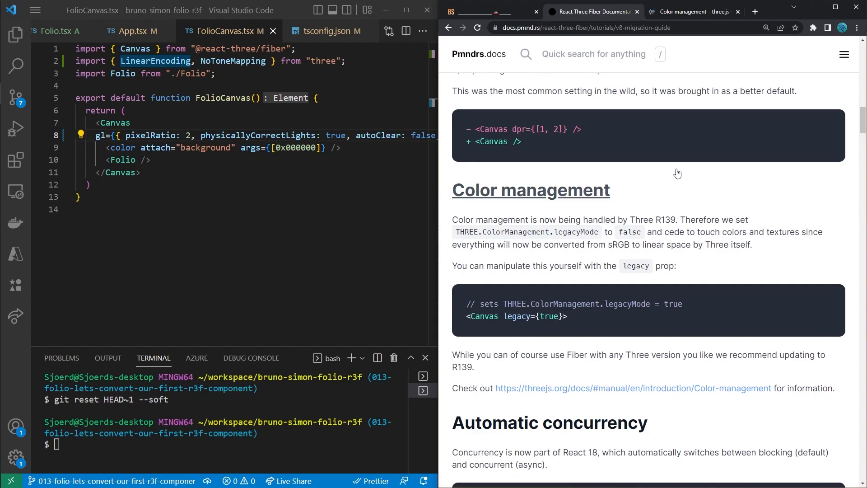
{"action": "left_click", "coordinate": [685, 11]}
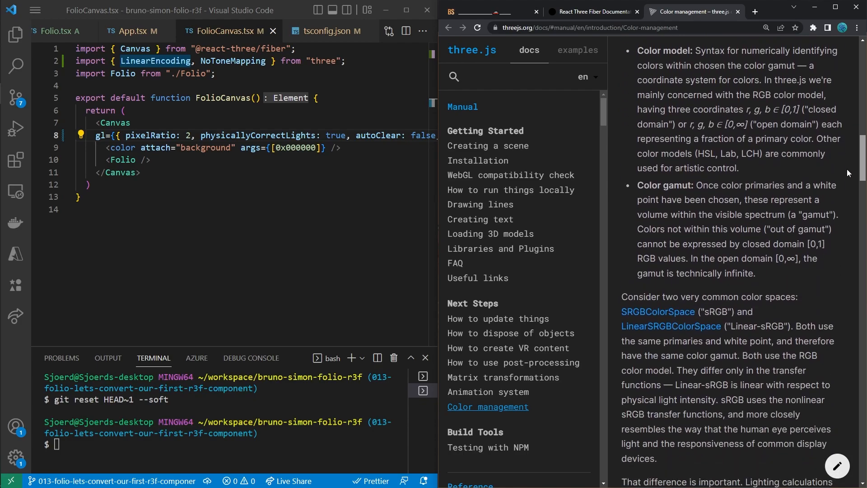
{"action": "scroll", "scroll_direction": "down", "scroll_amount": 3}
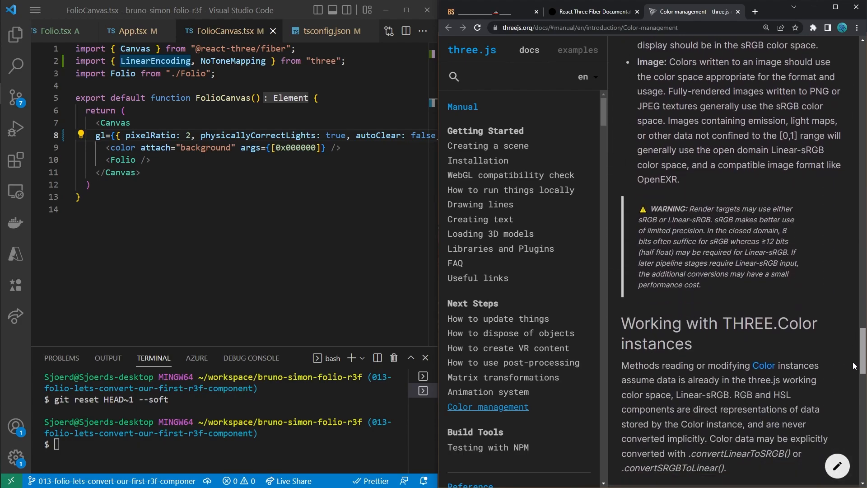
{"action": "scroll", "scroll_direction": "down", "scroll_amount": 3}
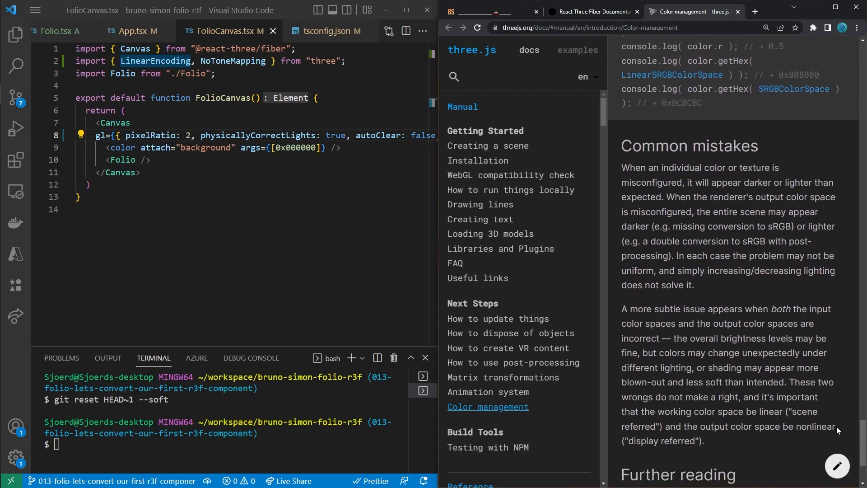
{"action": "scroll", "scroll_direction": "down", "scroll_amount": 3}
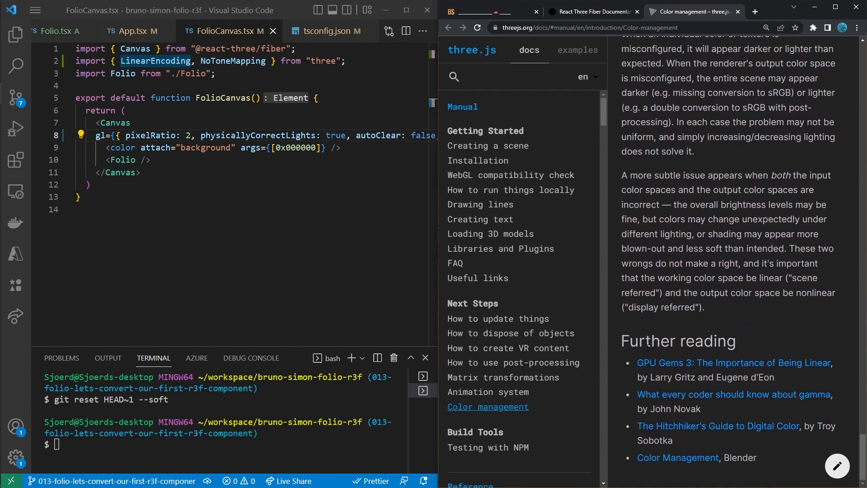
{"action": "mouse_move", "coordinate": [733, 336]}
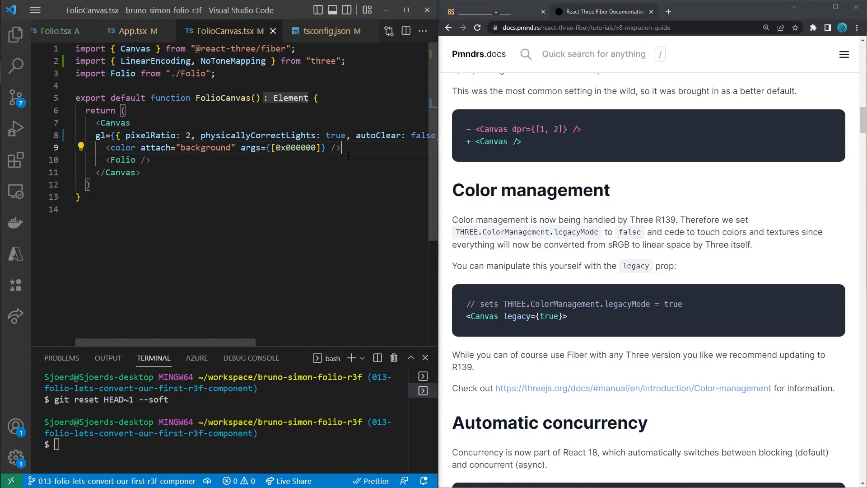
- Show the project's file tree in the Explorer sidebar
{"action": "left_click", "coordinate": [15, 34]}
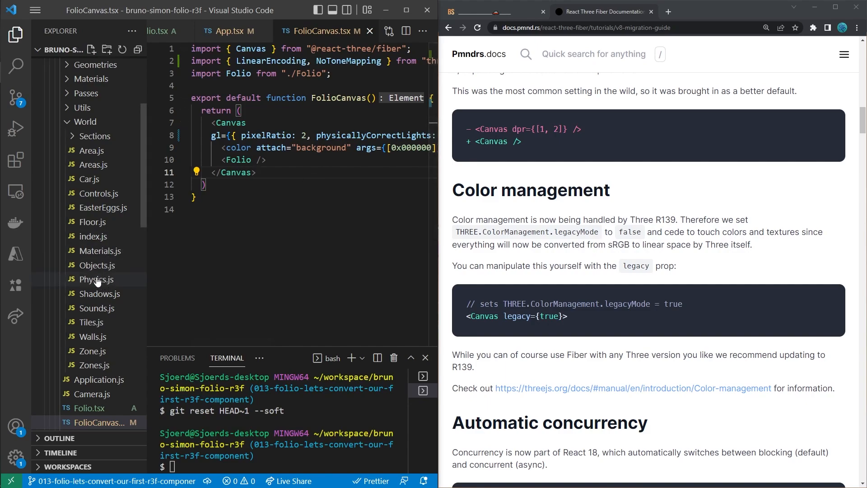
- Edit the four THREE.Color corner lines in Floor.js updateMaterial and let the scene reload
{"action": "left_click", "coordinate": [93, 222]}
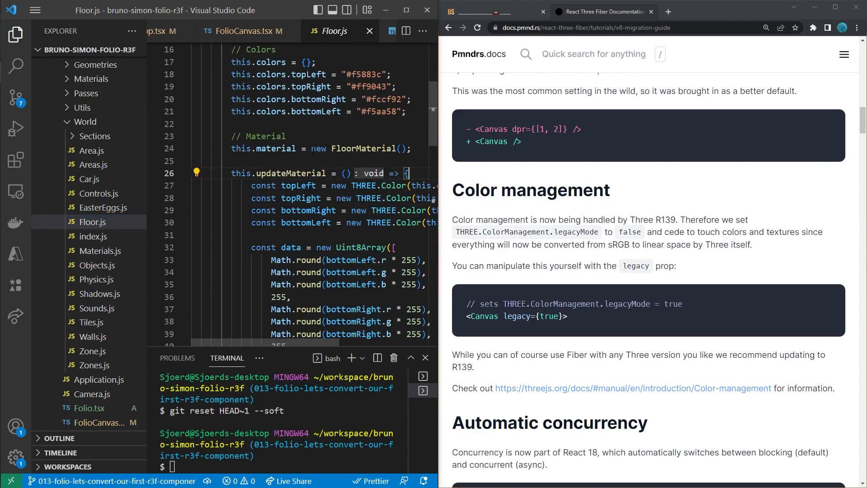
{"action": "double_click", "coordinate": [290, 173]}
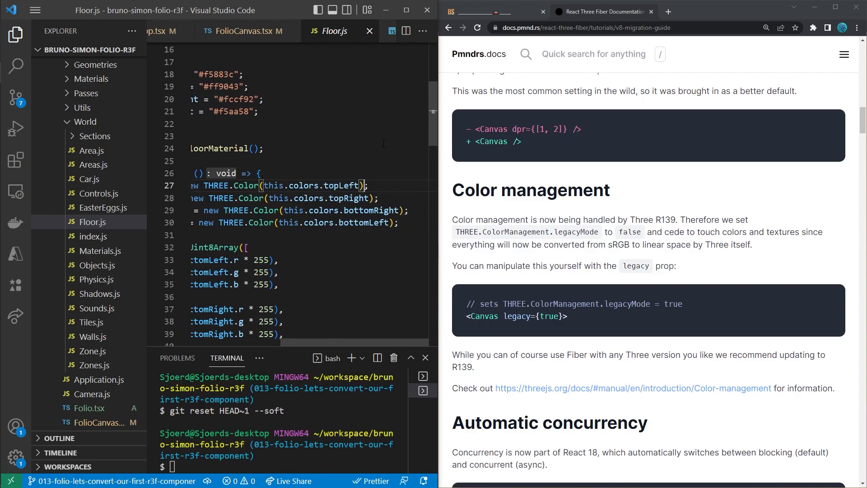
{"action": "type", "text": "."}
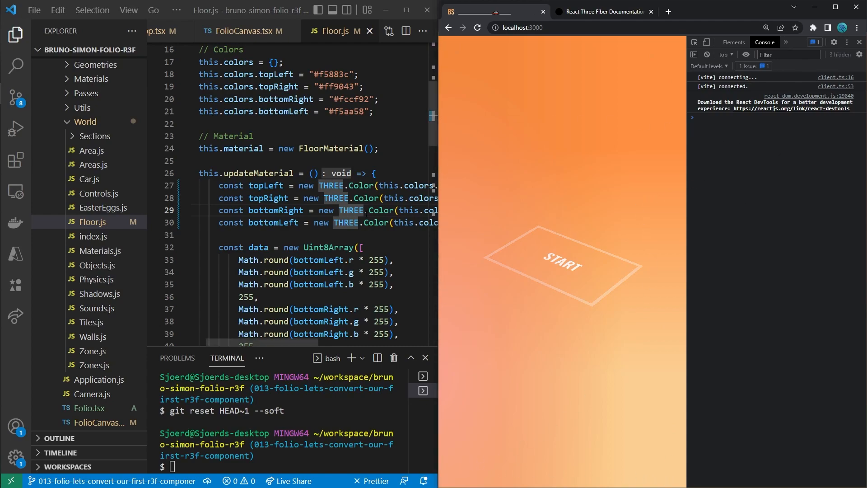
{"action": "mouse_move", "coordinate": [649, 164]}
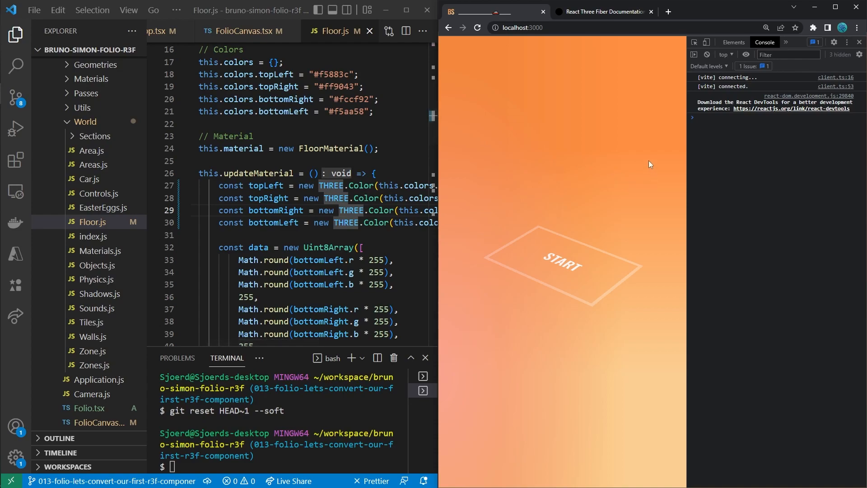
{"action": "mouse_move", "coordinate": [632, 177]}
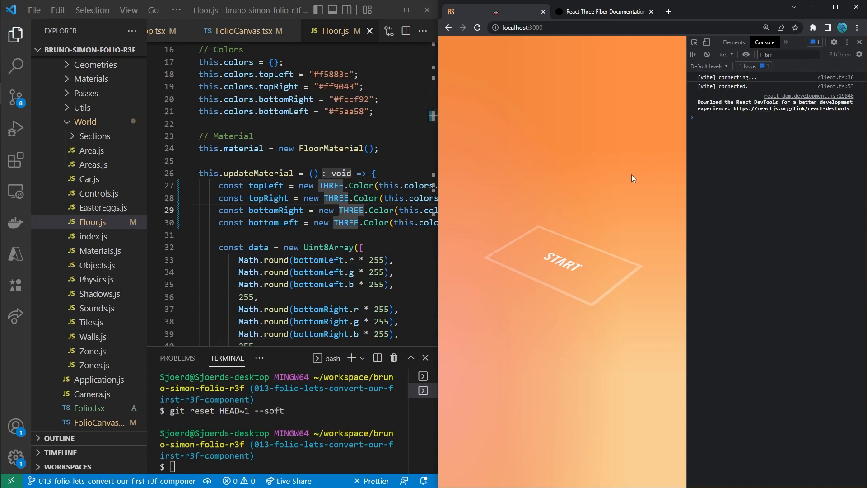
{"action": "scroll", "scroll_direction": "down", "scroll_amount": 3}
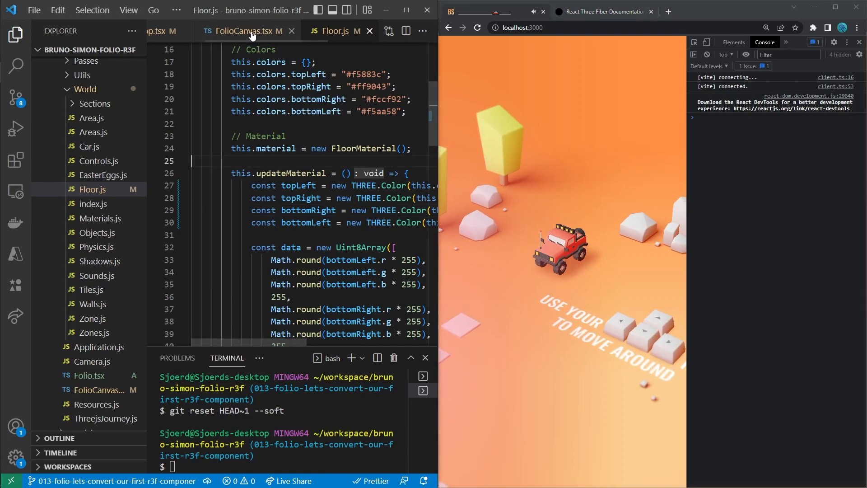
- Append .convertLinearToSRGB() to THREE.Color(passes.current.glowsPass.color) on Folio.tsx line 117
{"action": "left_click", "coordinate": [182, 30]}
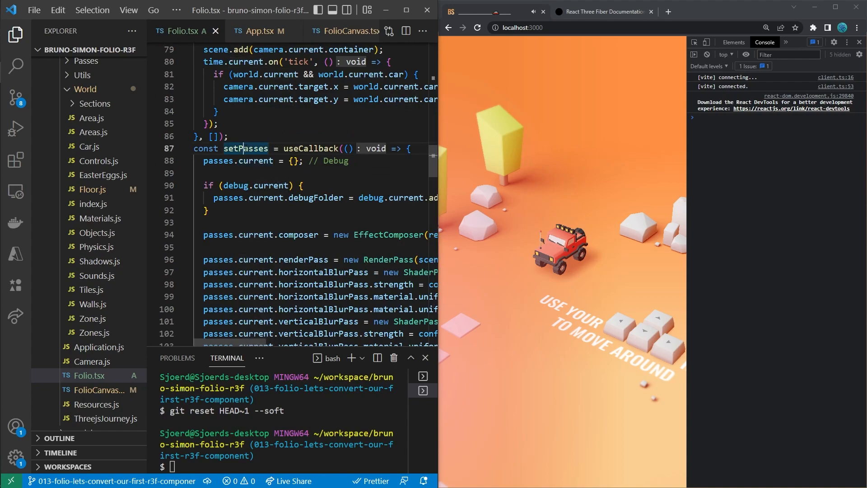
{"action": "scroll", "scroll_direction": "down", "scroll_amount": 3}
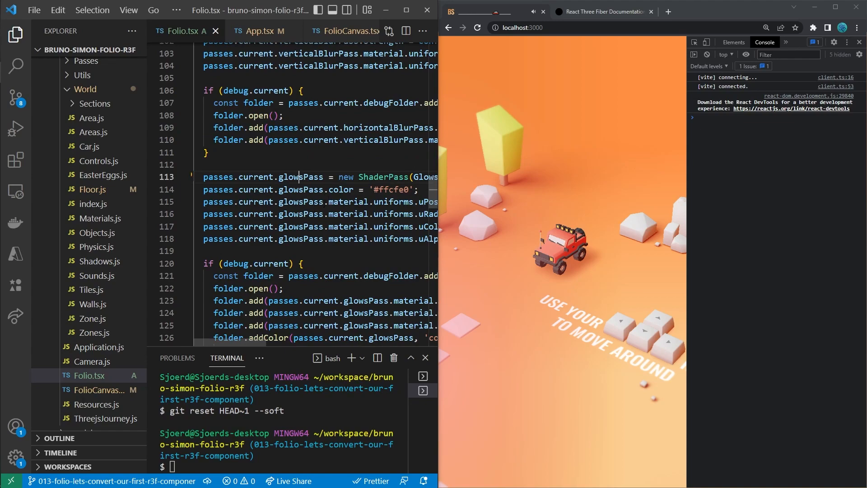
{"action": "scroll", "scroll_direction": "right", "scroll_amount": 3}
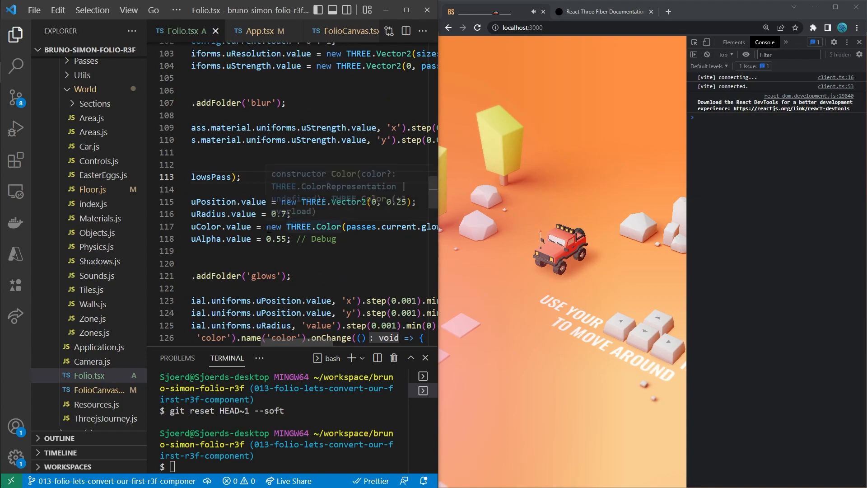
{"action": "left_click", "coordinate": [359, 227]}
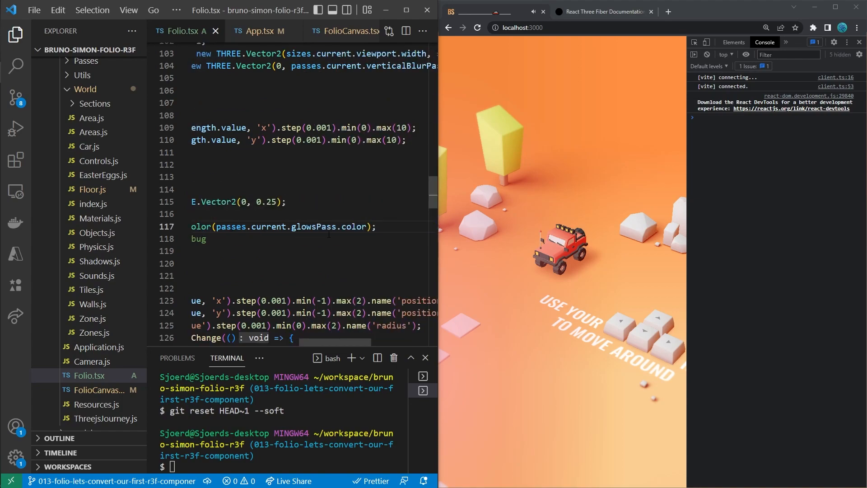
{"action": "type", "text": "t"}
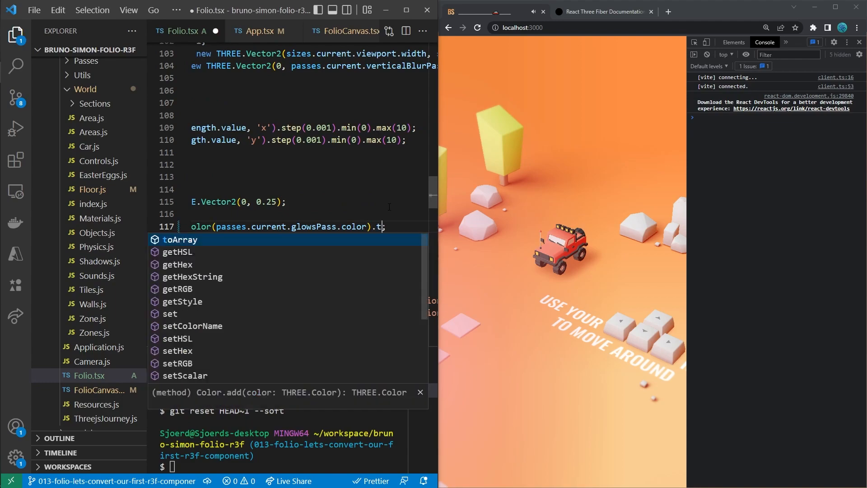
{"action": "type", "text": "onvertLinearToSRGB("}
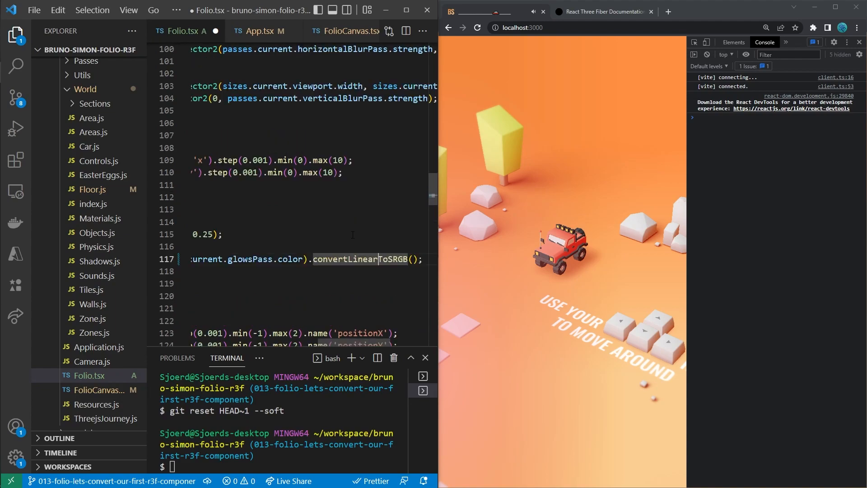
{"action": "scroll", "scroll_direction": "down", "scroll_amount": 3}
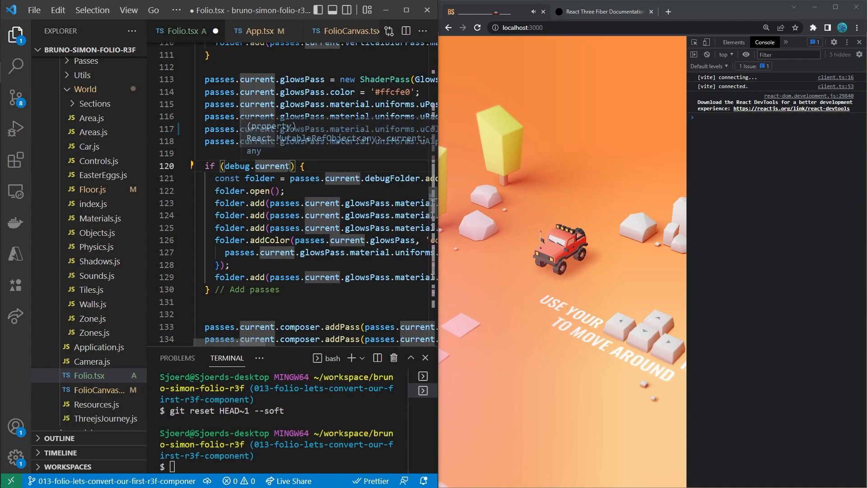
{"action": "scroll", "scroll_direction": "right", "scroll_amount": 3}
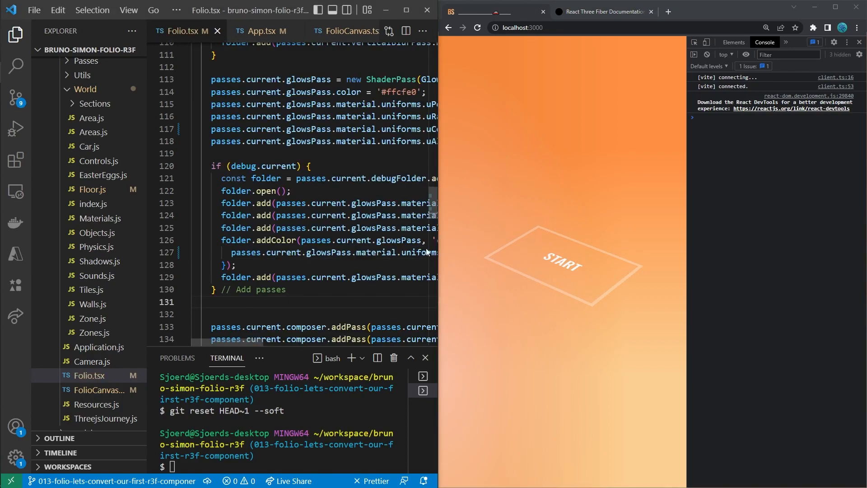
{"action": "mouse_move", "coordinate": [100, 261]}
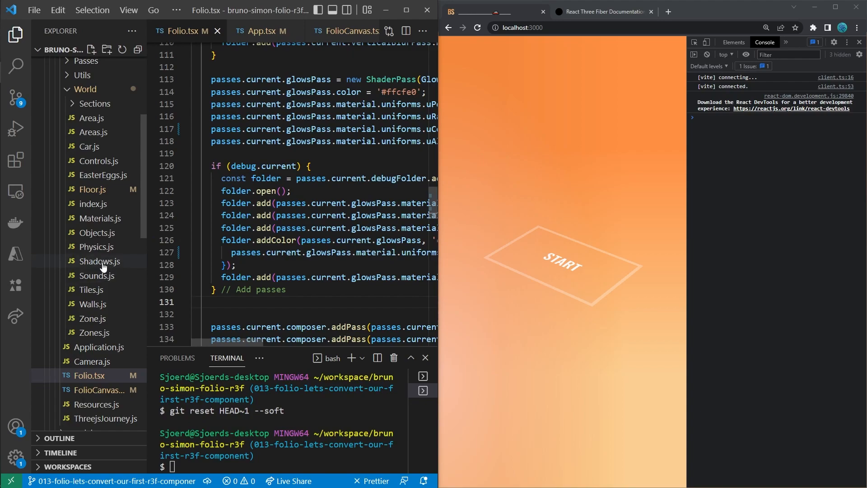
- Append .convertLinearToSRGB(); to the shadow material's uColor THREE.Color on Shadows.js line 144
{"action": "left_click", "coordinate": [100, 260]}
{"action": "type", "text": "THREE.Color(this.color).convertLinearToSRGB("}
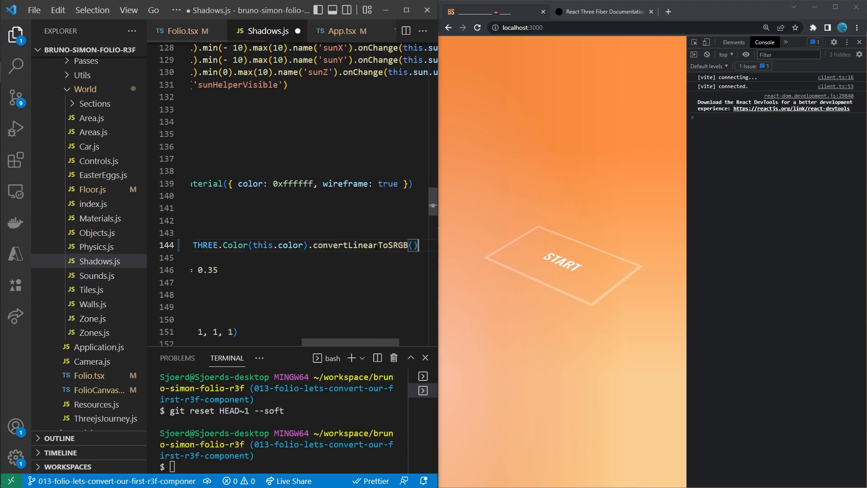
{"action": "type", "text": ";"}
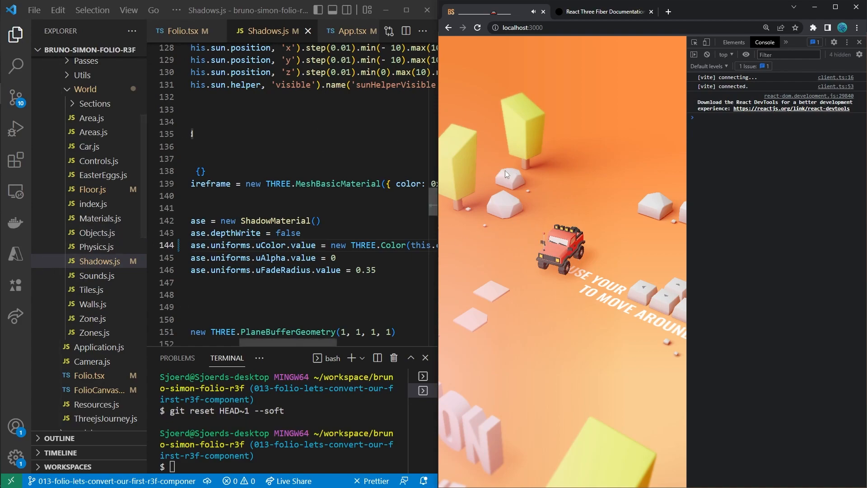
- Add .convertLinearToSRGB() after the uShadowColor THREE.Color in Objects.js, then switch to App.tsx
{"action": "left_click", "coordinate": [97, 232]}
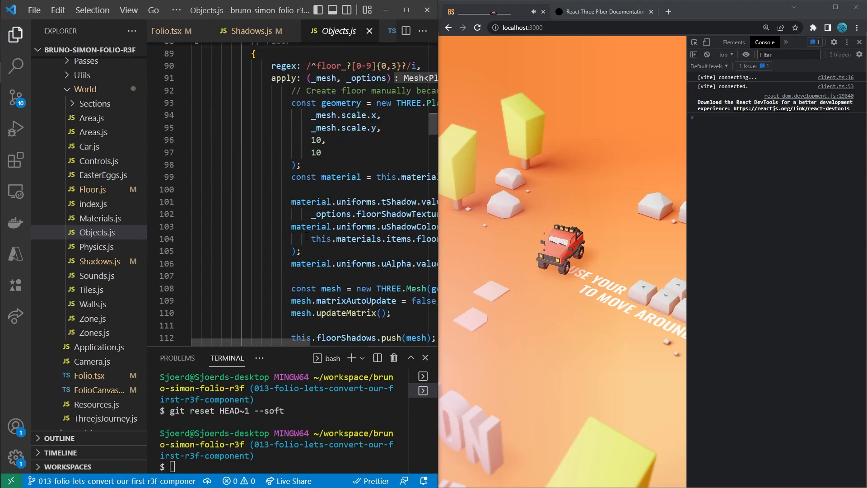
{"action": "scroll", "scroll_direction": "right", "scroll_amount": 3}
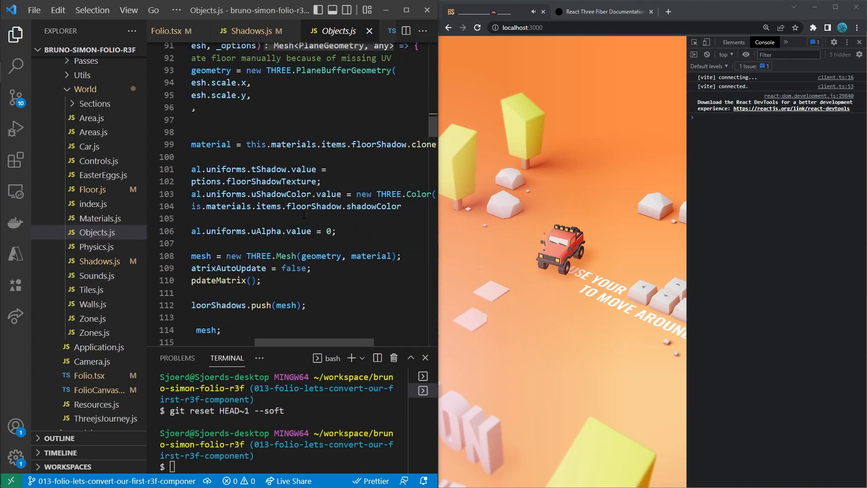
{"action": "double_click", "coordinate": [281, 194]}
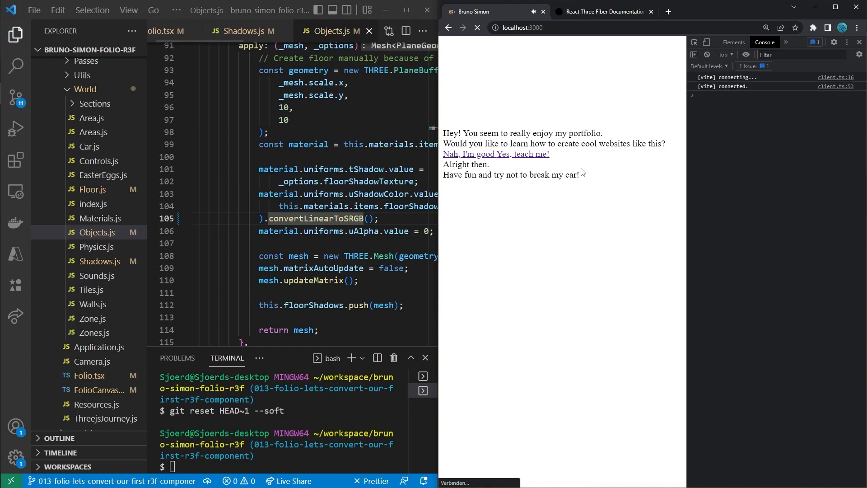
{"action": "left_click", "coordinate": [477, 27]}
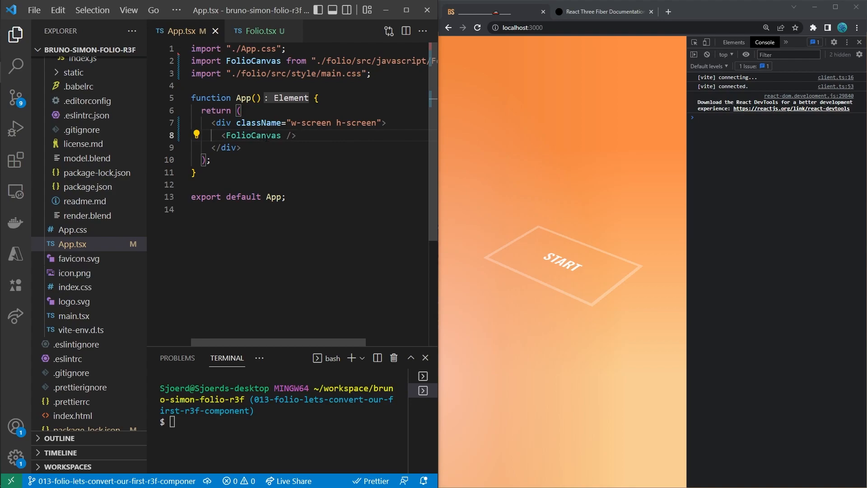
- Move the destructor's listener removal and dispose calls into a cleanup function returned by useEffect
{"action": "left_click", "coordinate": [297, 135]}
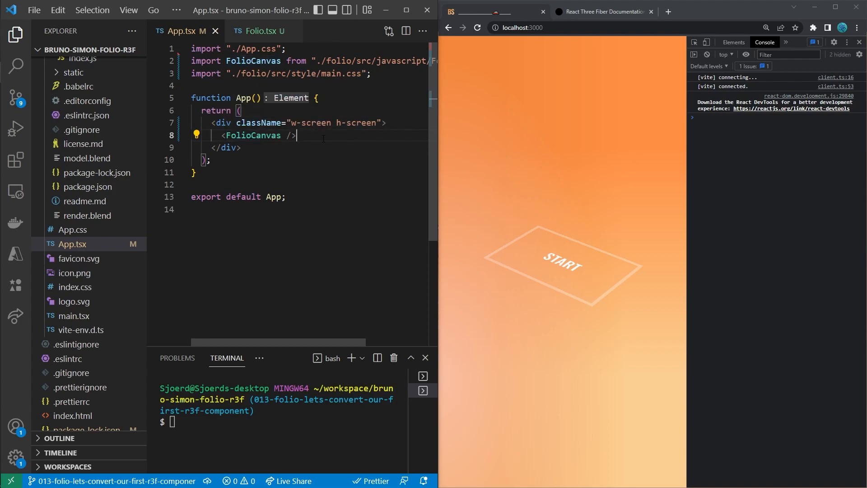
{"action": "left_click", "coordinate": [260, 30]}
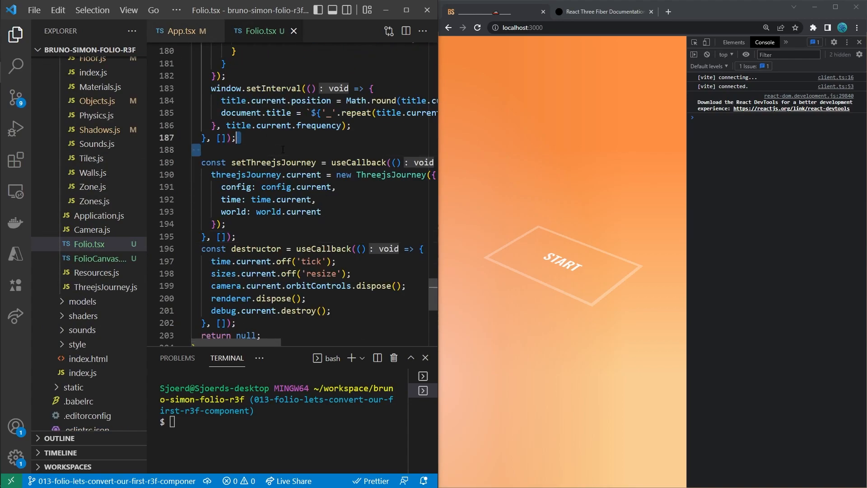
{"action": "key", "text": "Backspace"}
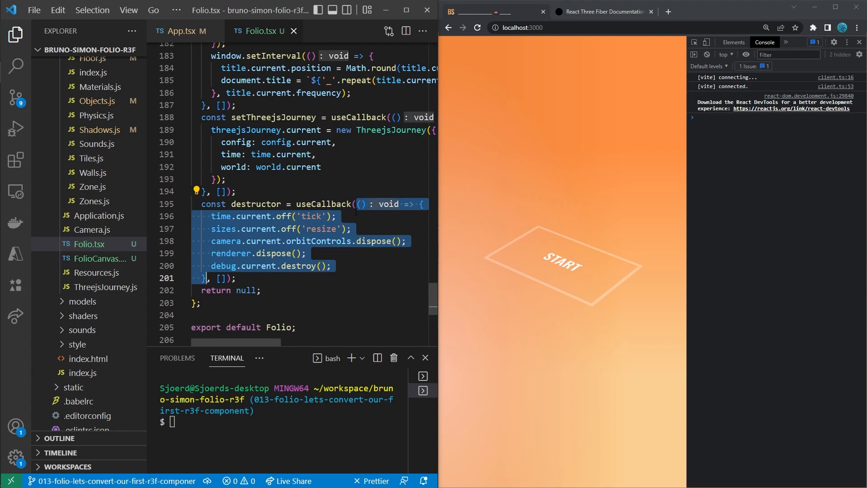
{"action": "key", "text": "Delete"}
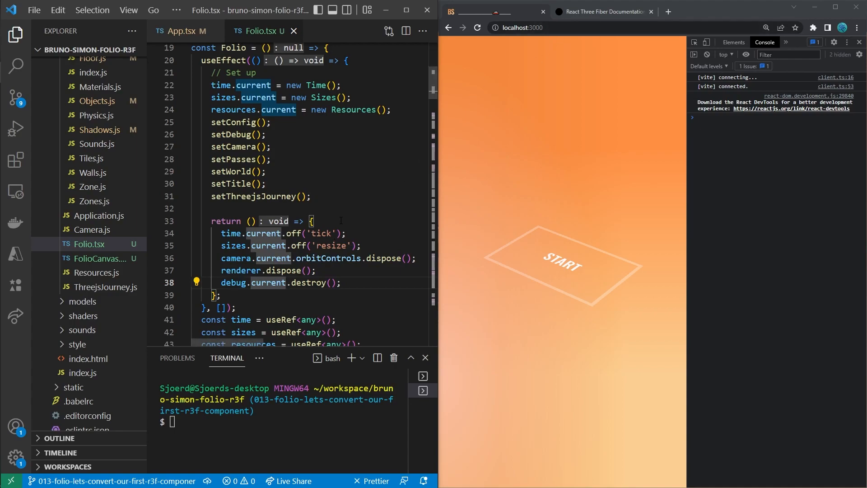
- Change debug.current.destroy() to debug.current?.destroy() on line 38 of the cleanup
{"action": "type", "text": "?"}
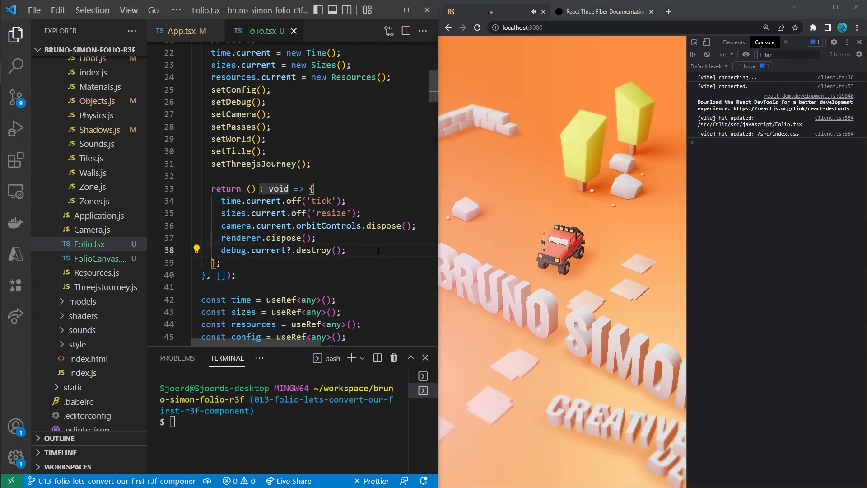
- Add scene.remove(world.current.container); to the cleanup, checking World/index.js, and save Folio.tsx
{"action": "type", "text": "sc"}
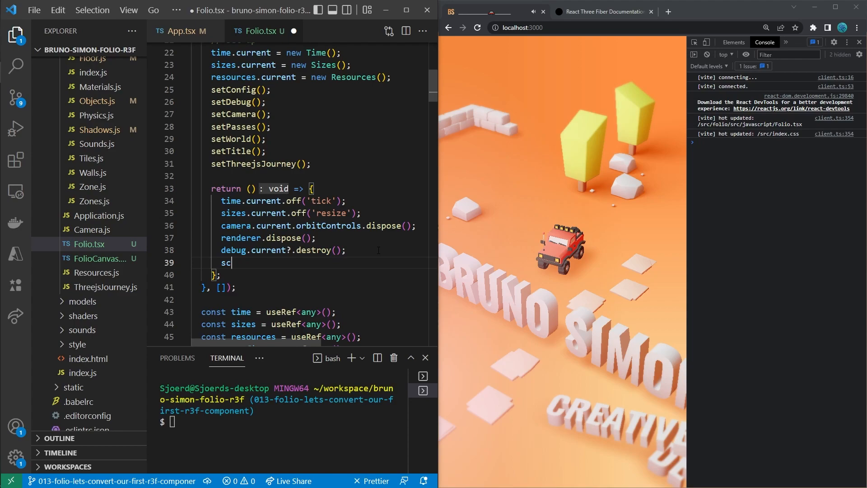
{"action": "type", "text": "ene.remove("}
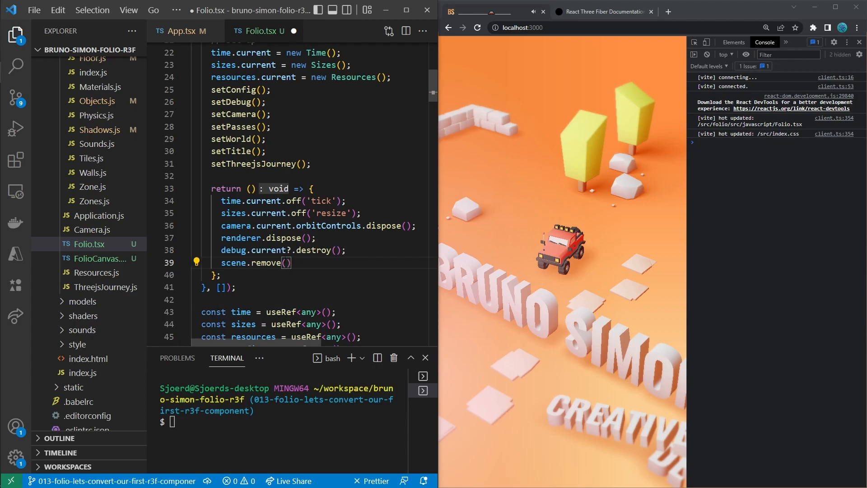
{"action": "mouse_move", "coordinate": [556, 221]}
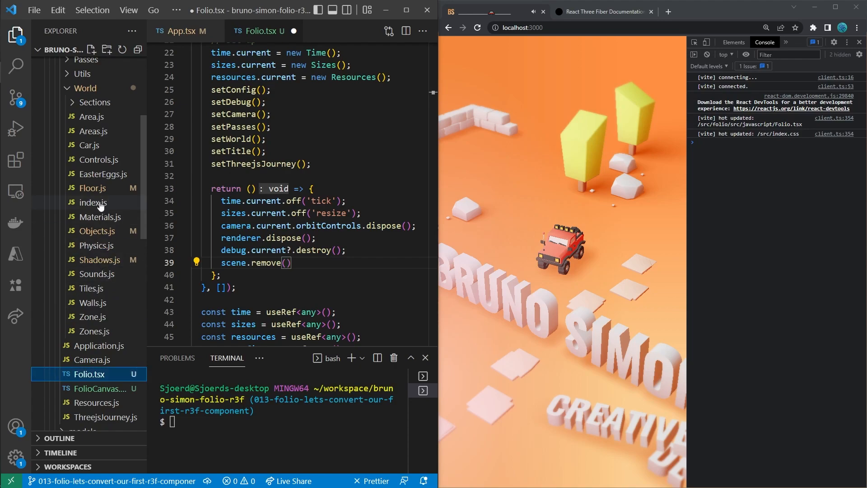
{"action": "left_click", "coordinate": [93, 202]}
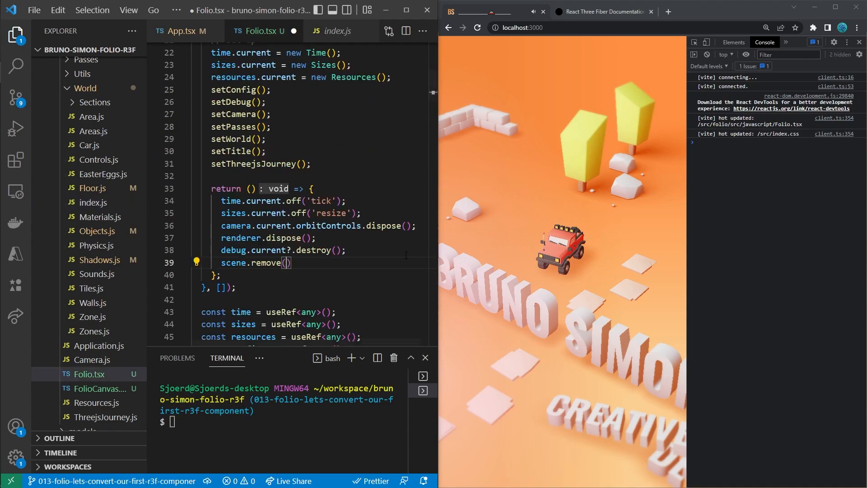
{"action": "type", "text": "world.current.container"}
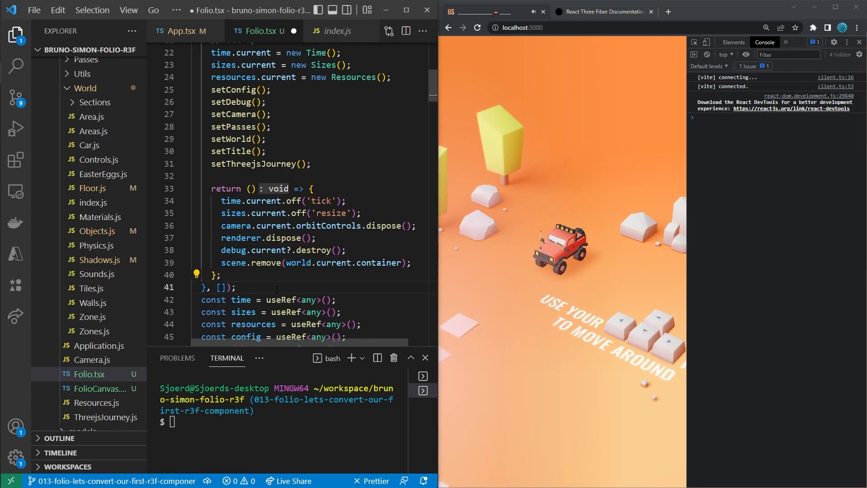
{"action": "key", "text": "ctrl+s"}
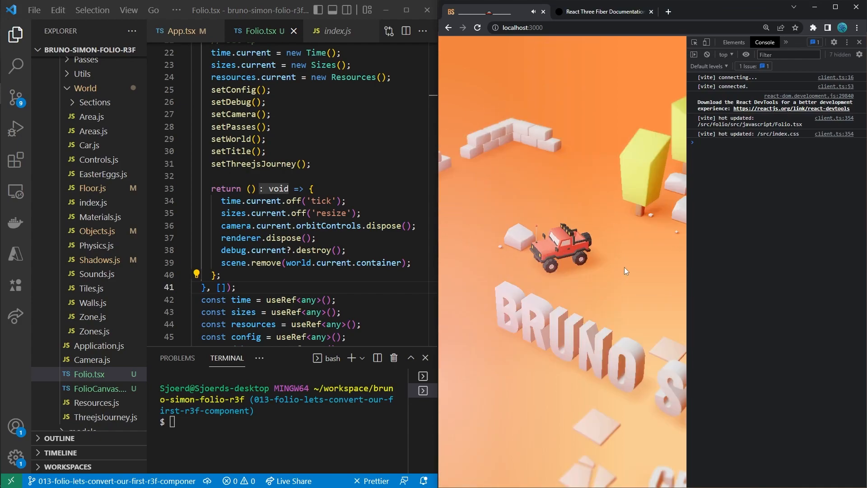
{"action": "mouse_move", "coordinate": [632, 261]}
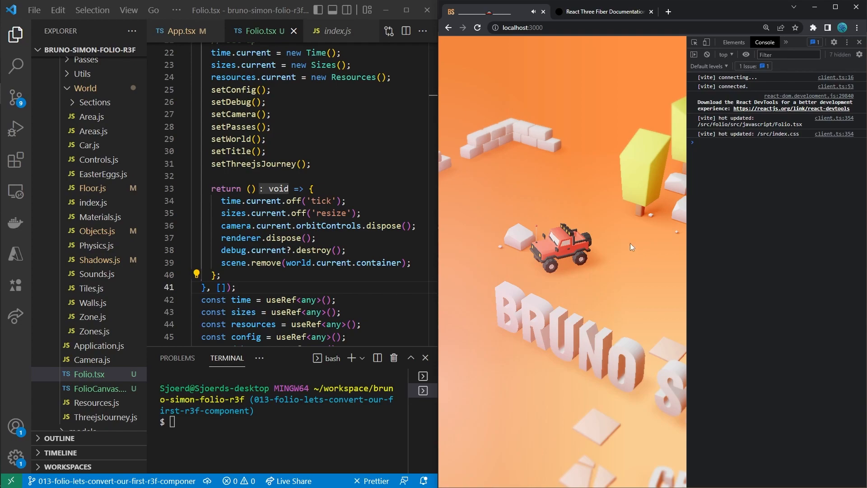
{"action": "mouse_move", "coordinate": [621, 270]}
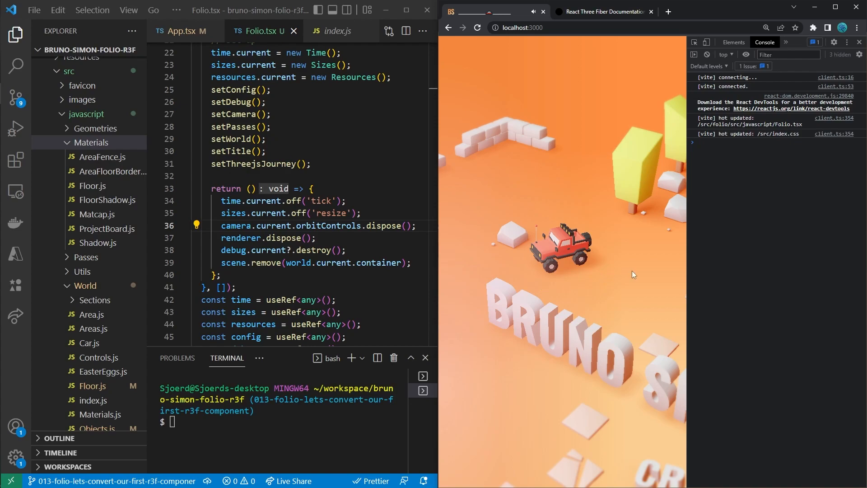
{"action": "mouse_move", "coordinate": [645, 264]}
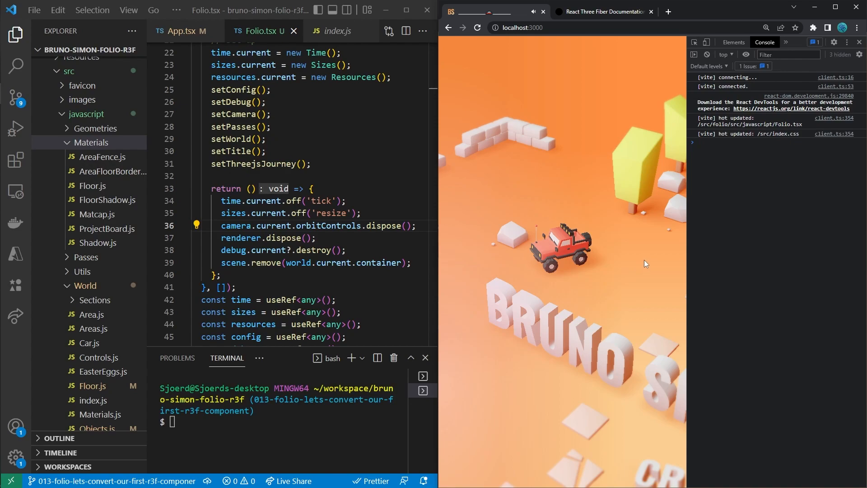
{"action": "mouse_move", "coordinate": [648, 263]}
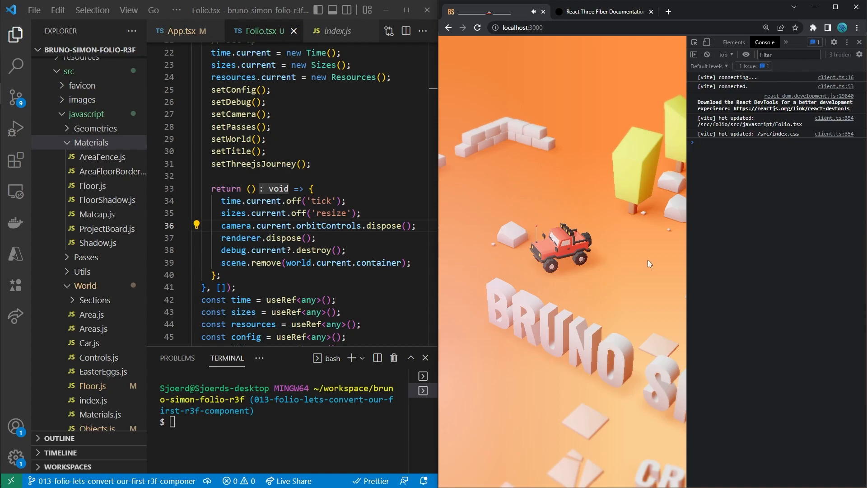